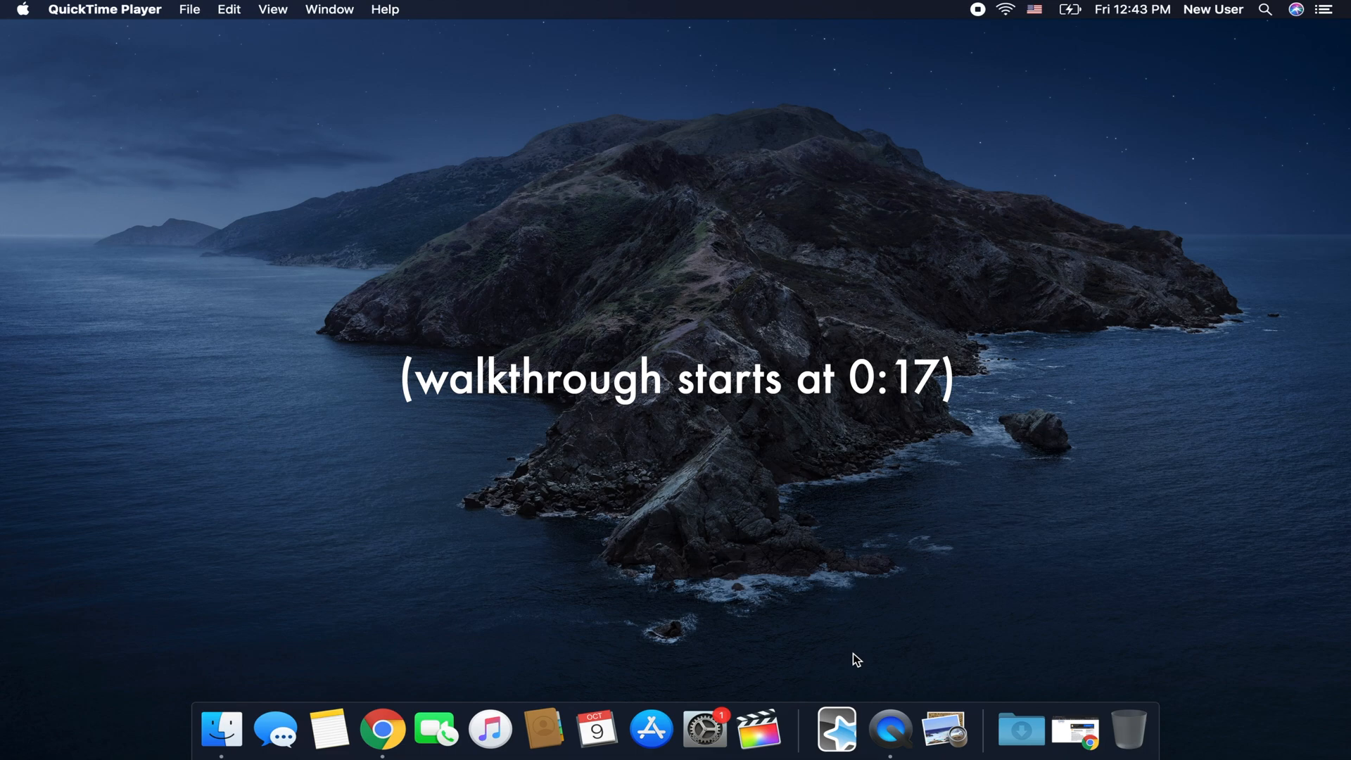
pyautogui.moveTo(758, 553)
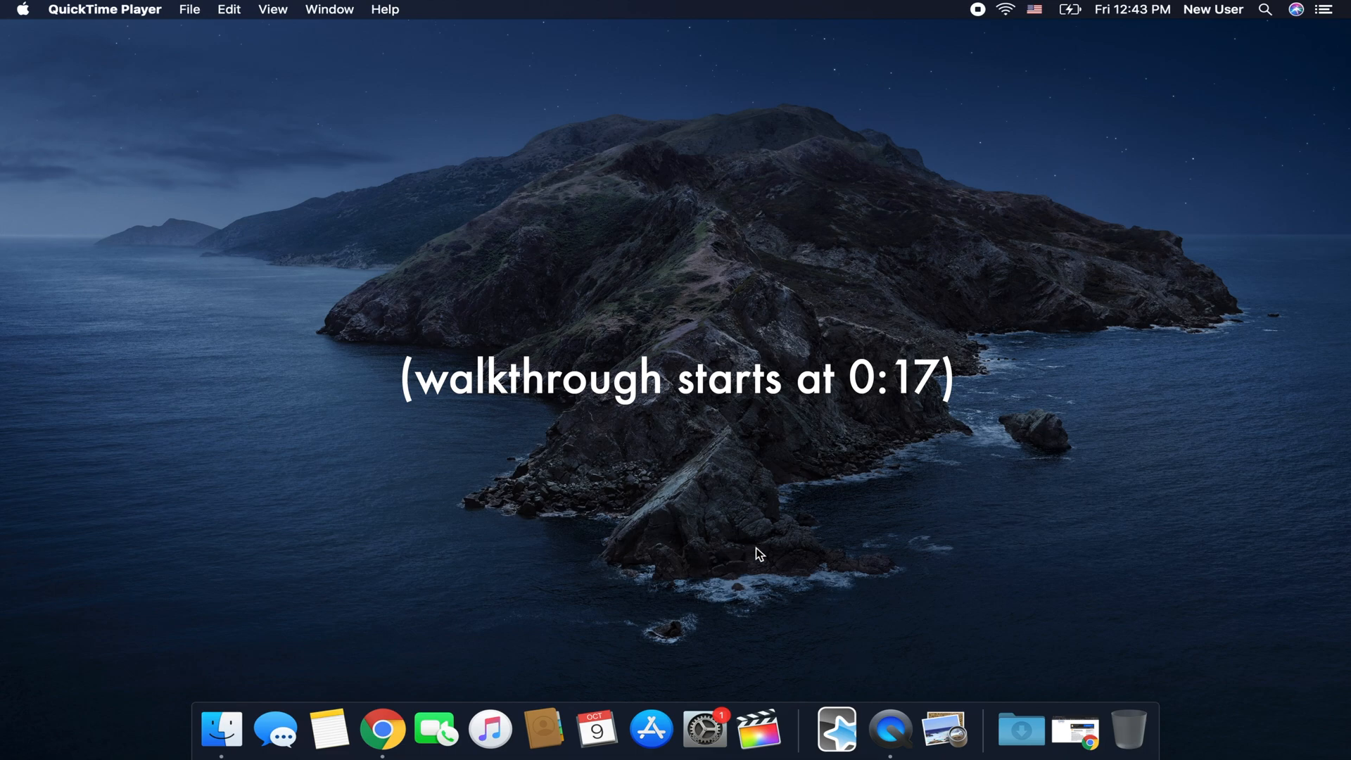
pyautogui.moveTo(752, 560)
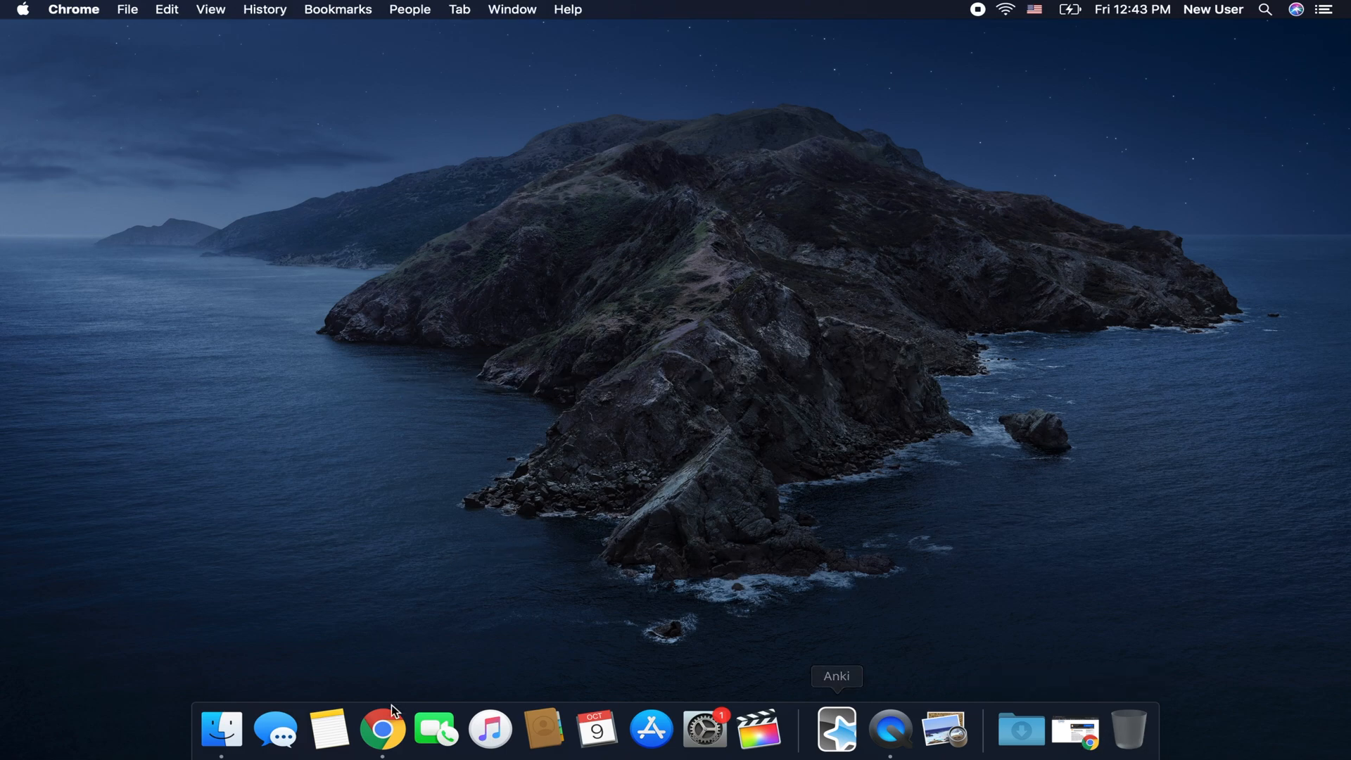
# In Chrome, download the Vera's RTK Starter Pack archive from MediaFire
pyautogui.click(383, 729)
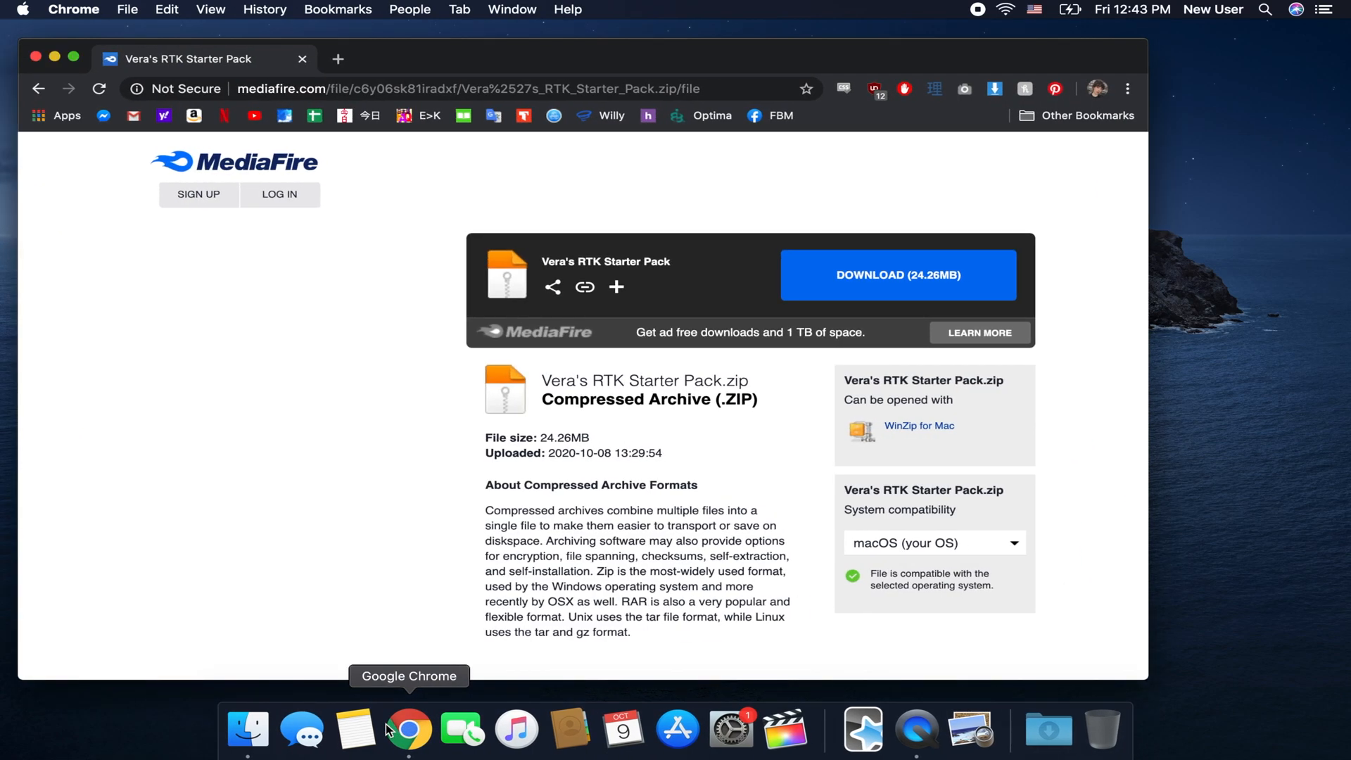
pyautogui.moveTo(756, 7)
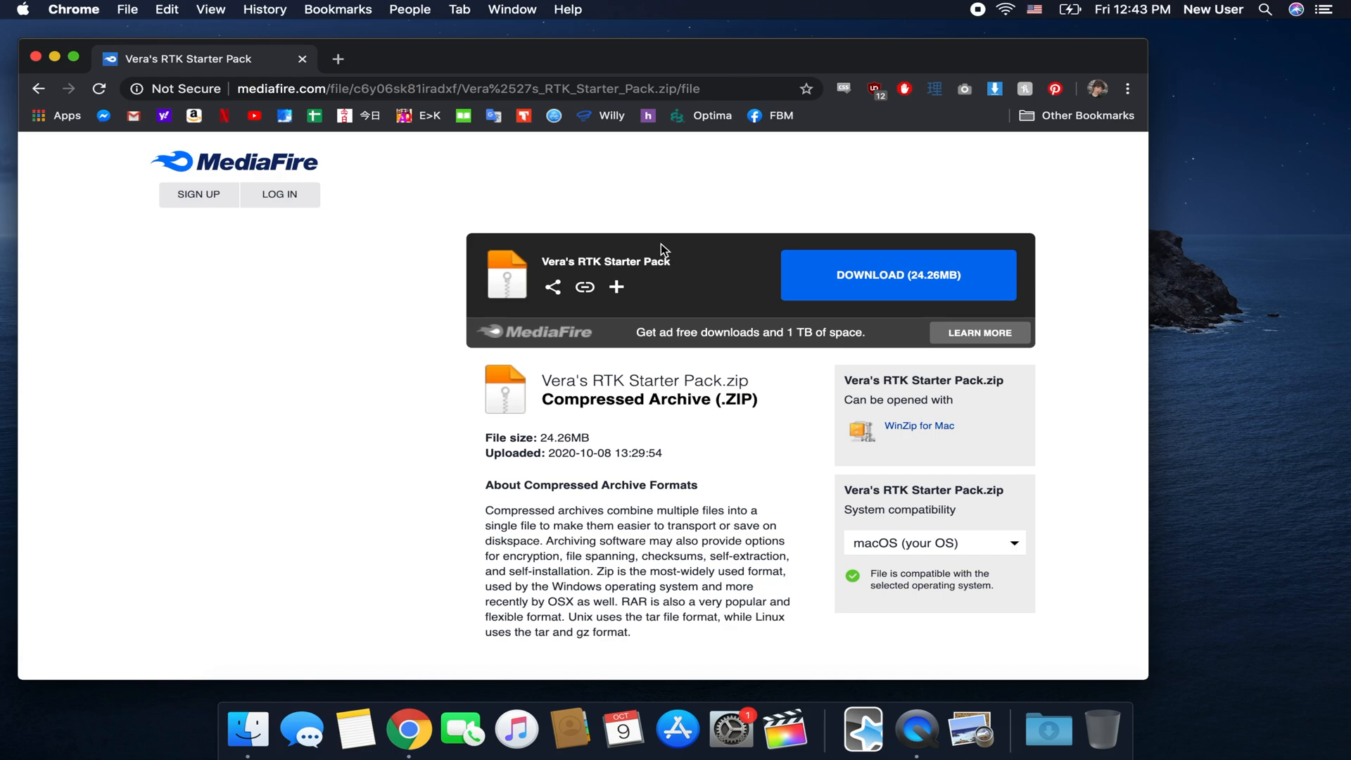
pyautogui.moveTo(885, 441)
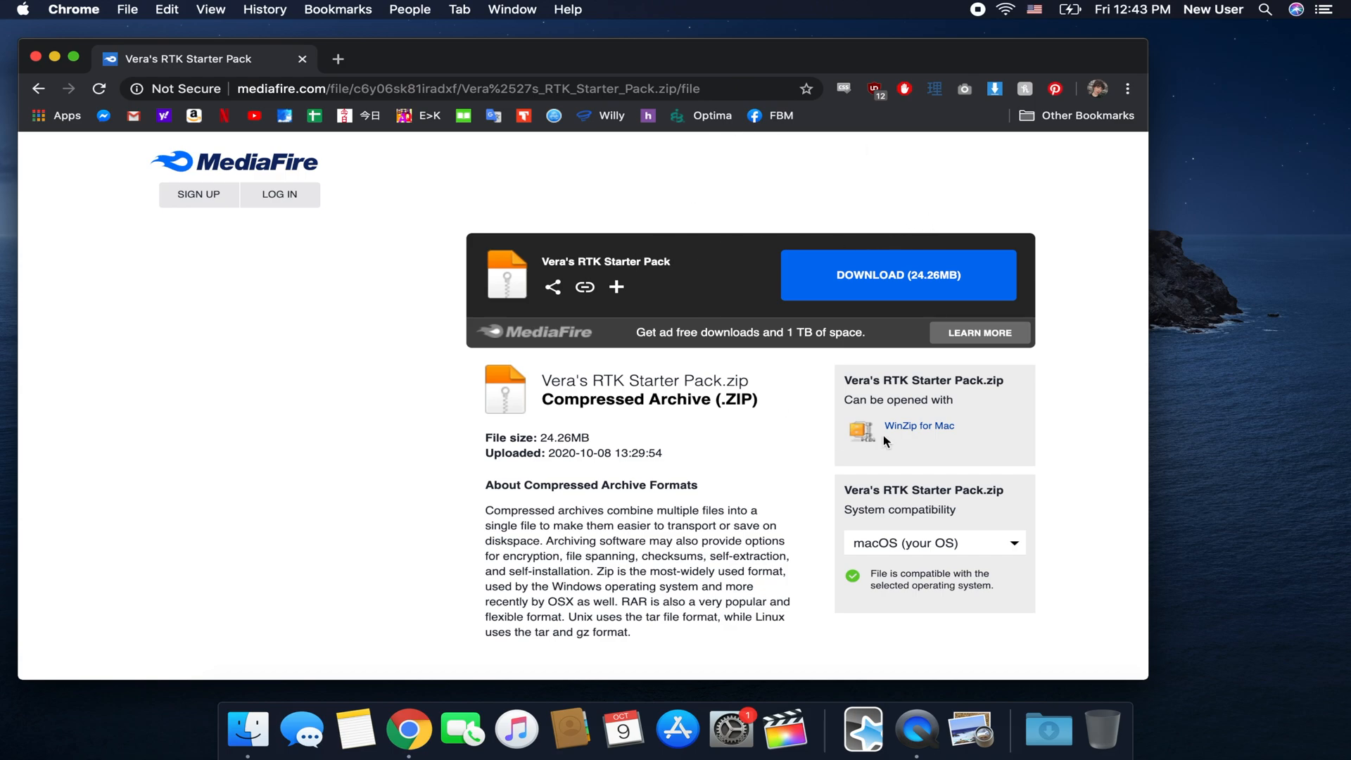
pyautogui.click(898, 275)
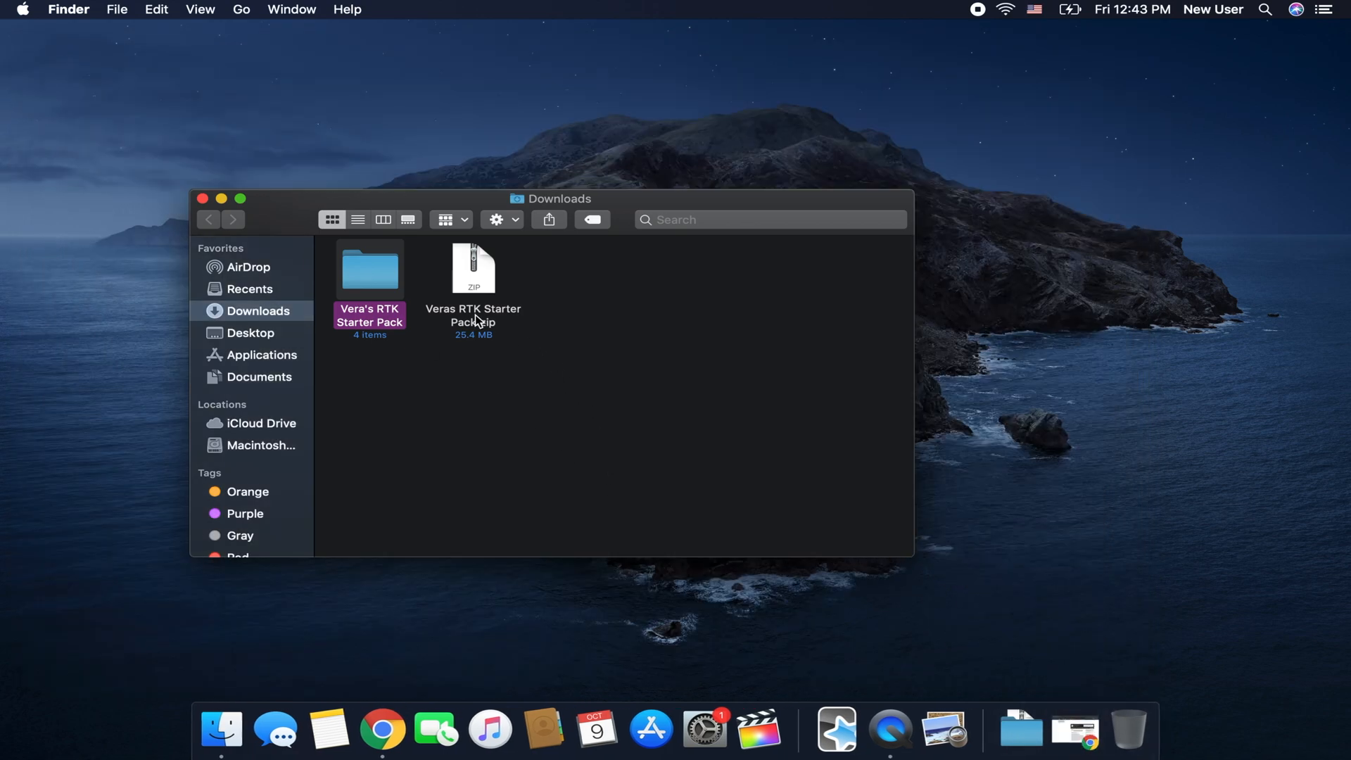
# Open the Vera's RTK Starter Pack folder to view the three fonts and the deck package
pyautogui.doubleClick(369, 269)
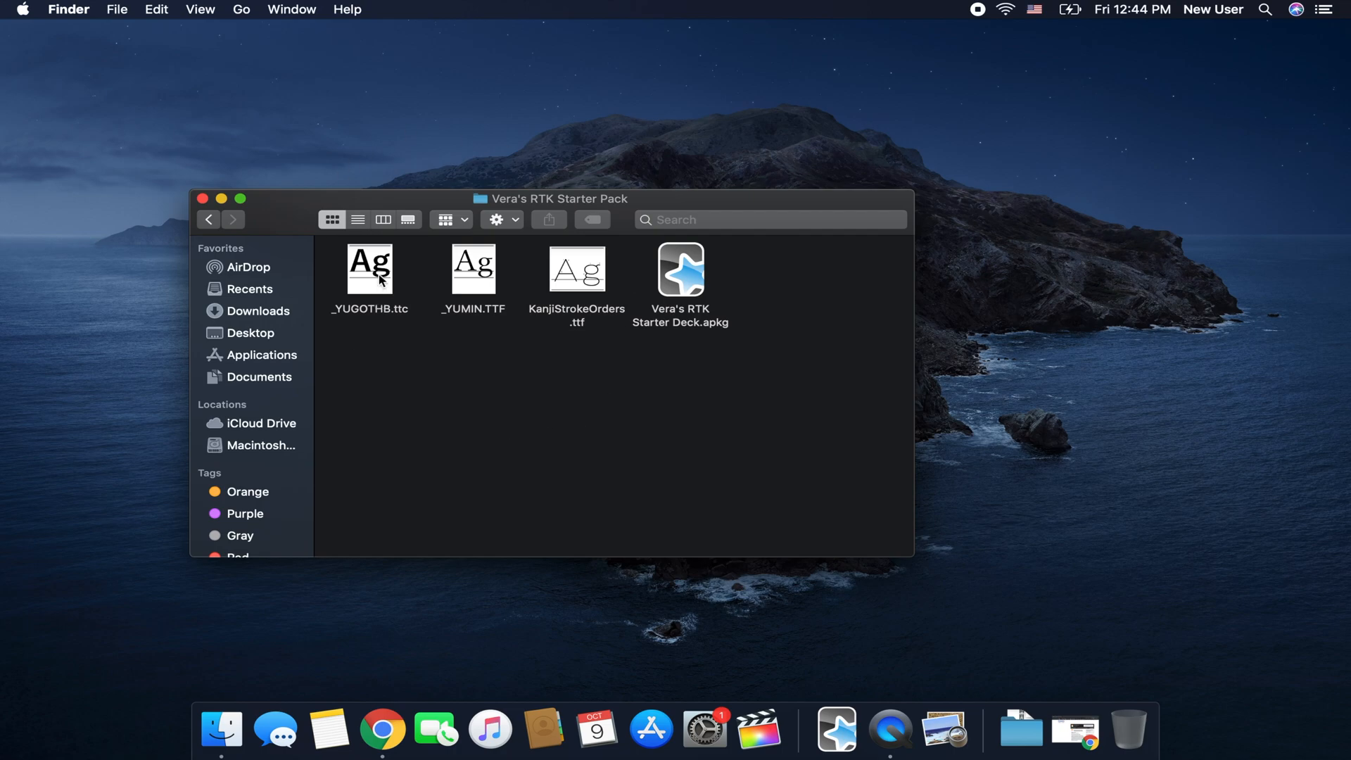
pyautogui.moveTo(506, 272)
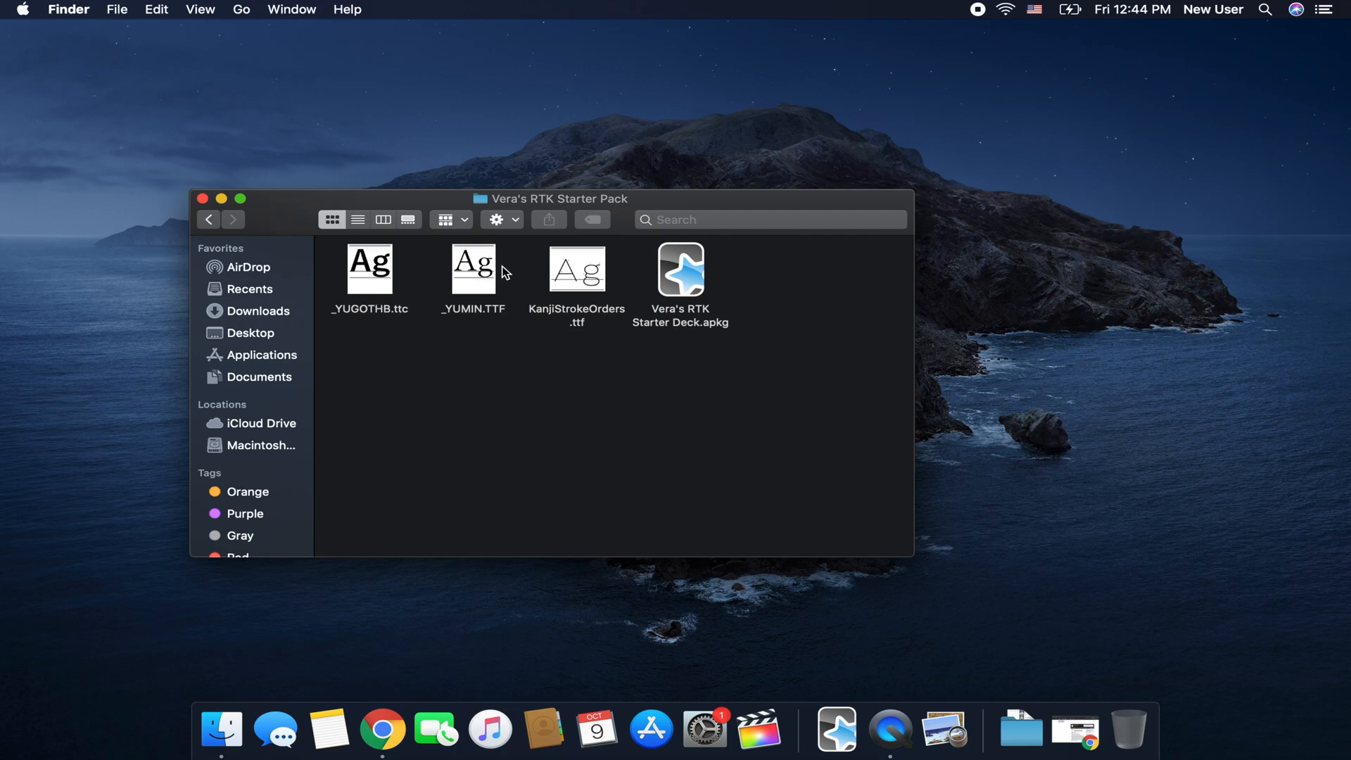
pyautogui.moveTo(591, 288)
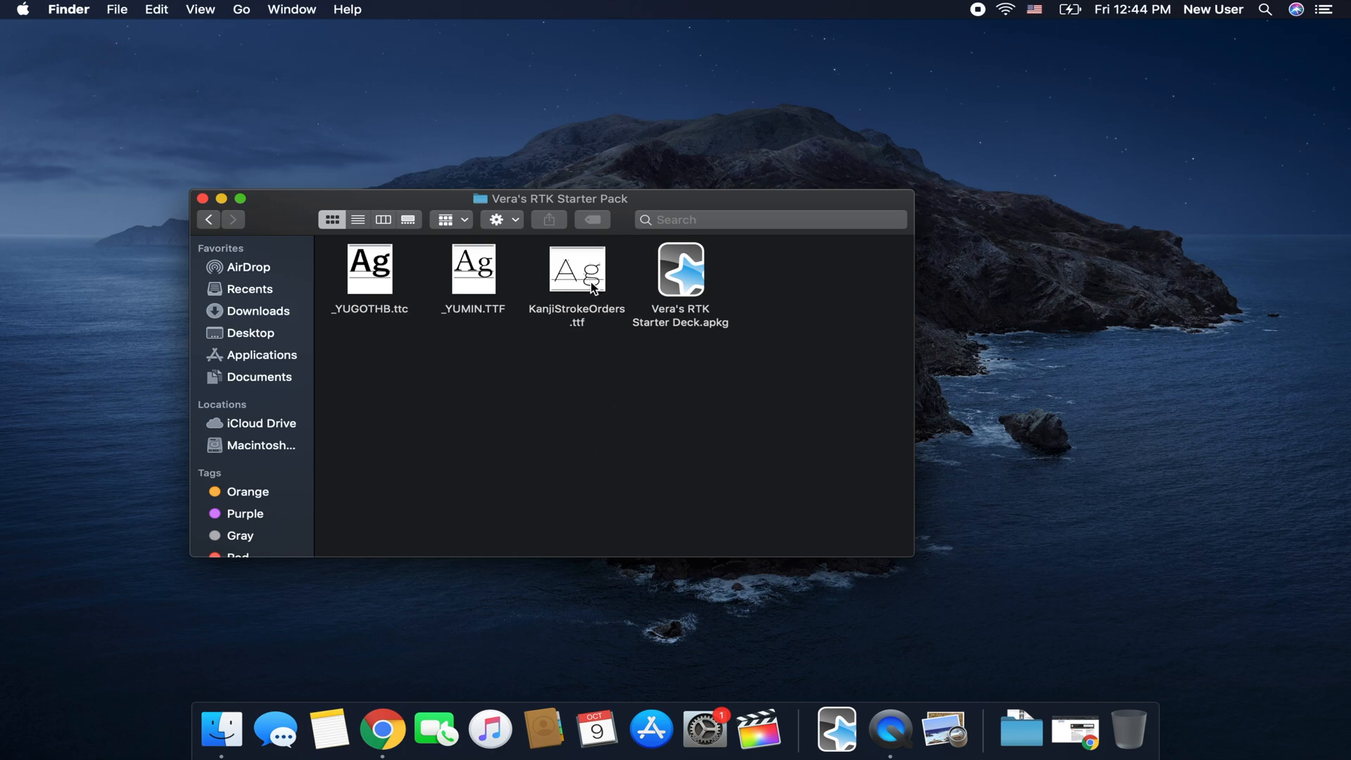
pyautogui.moveTo(728, 430)
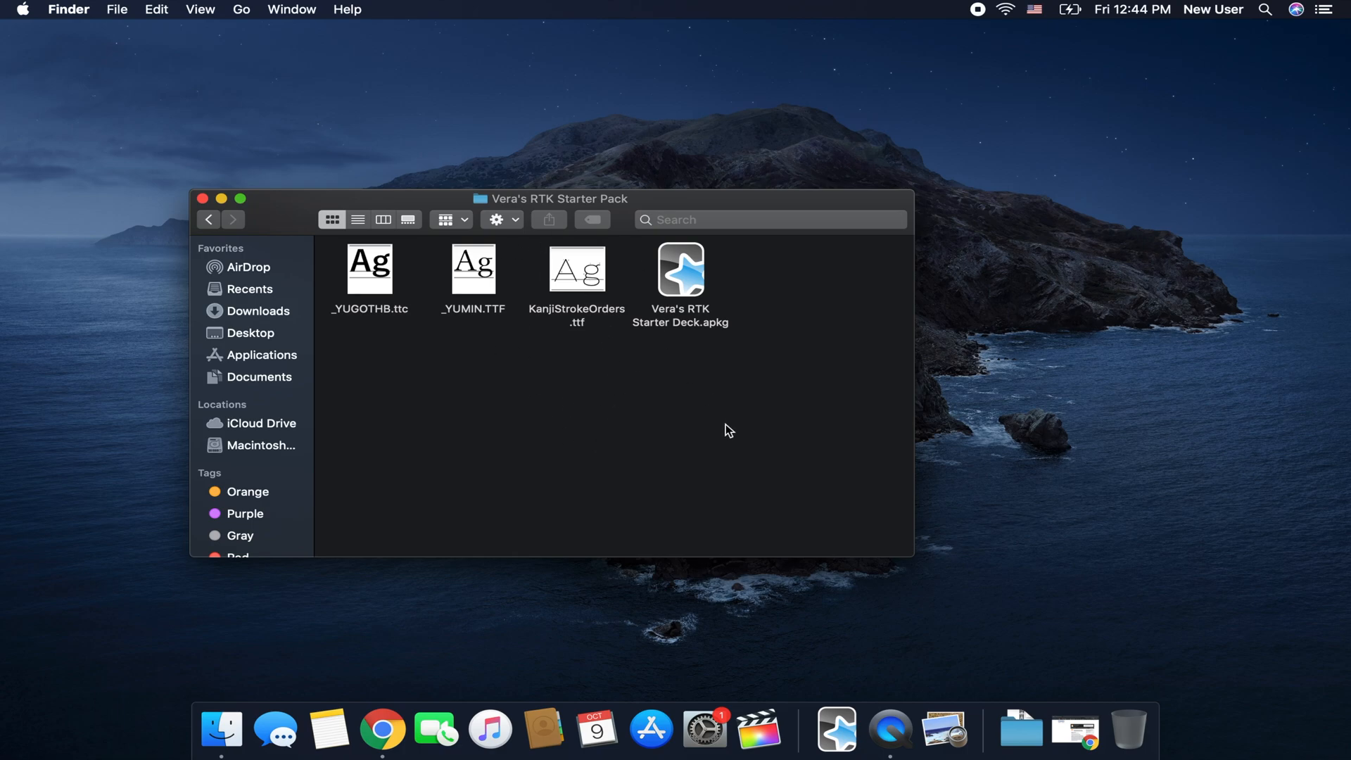
pyautogui.moveTo(853, 478)
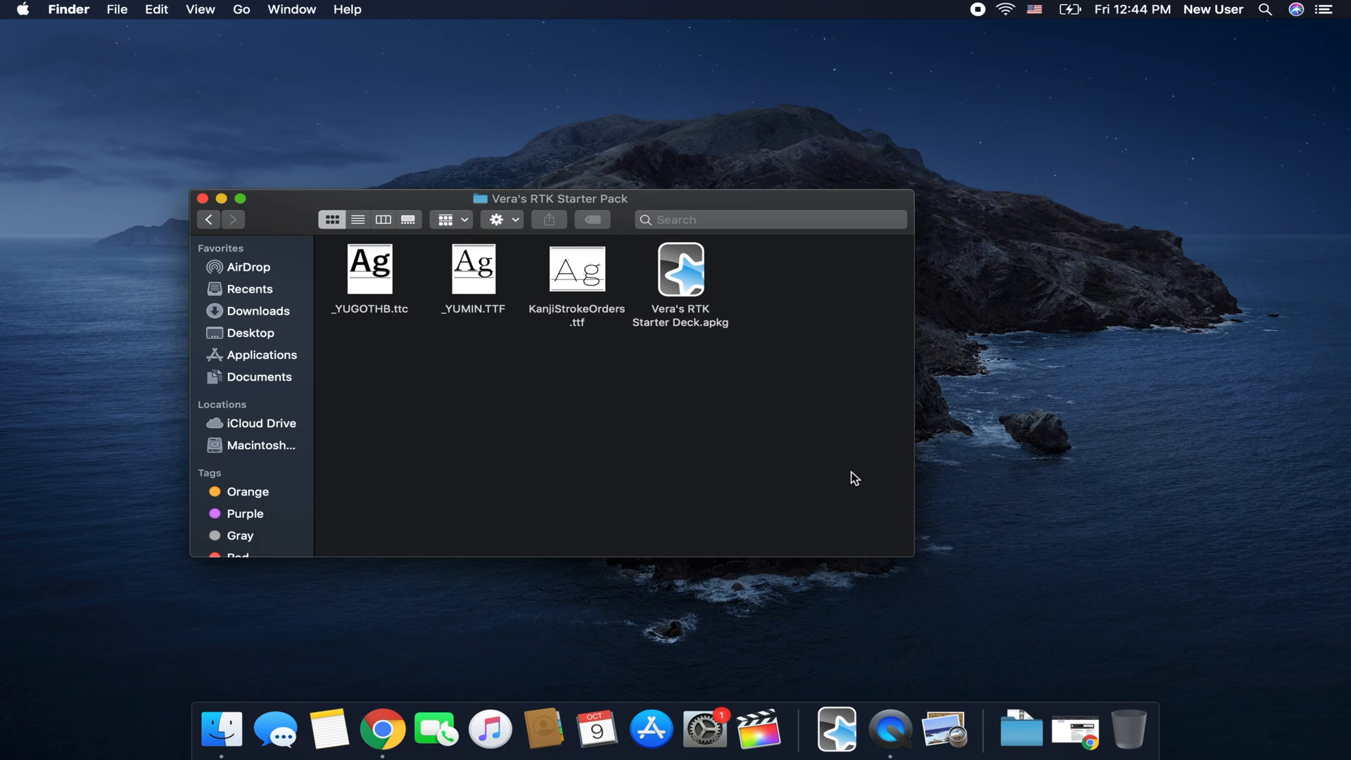
# Search Spotlight for collection.media and open that folder
pyautogui.click(1264, 9)
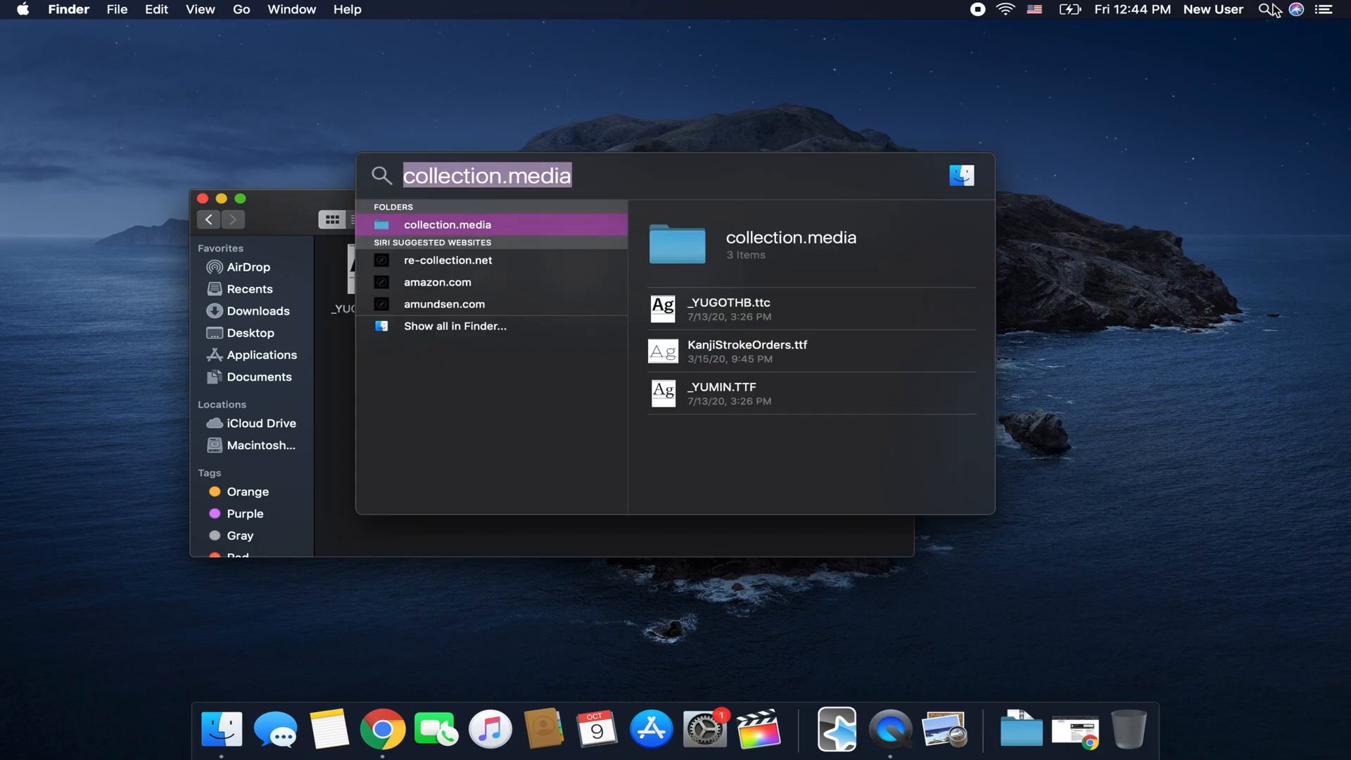
pyautogui.click(446, 225)
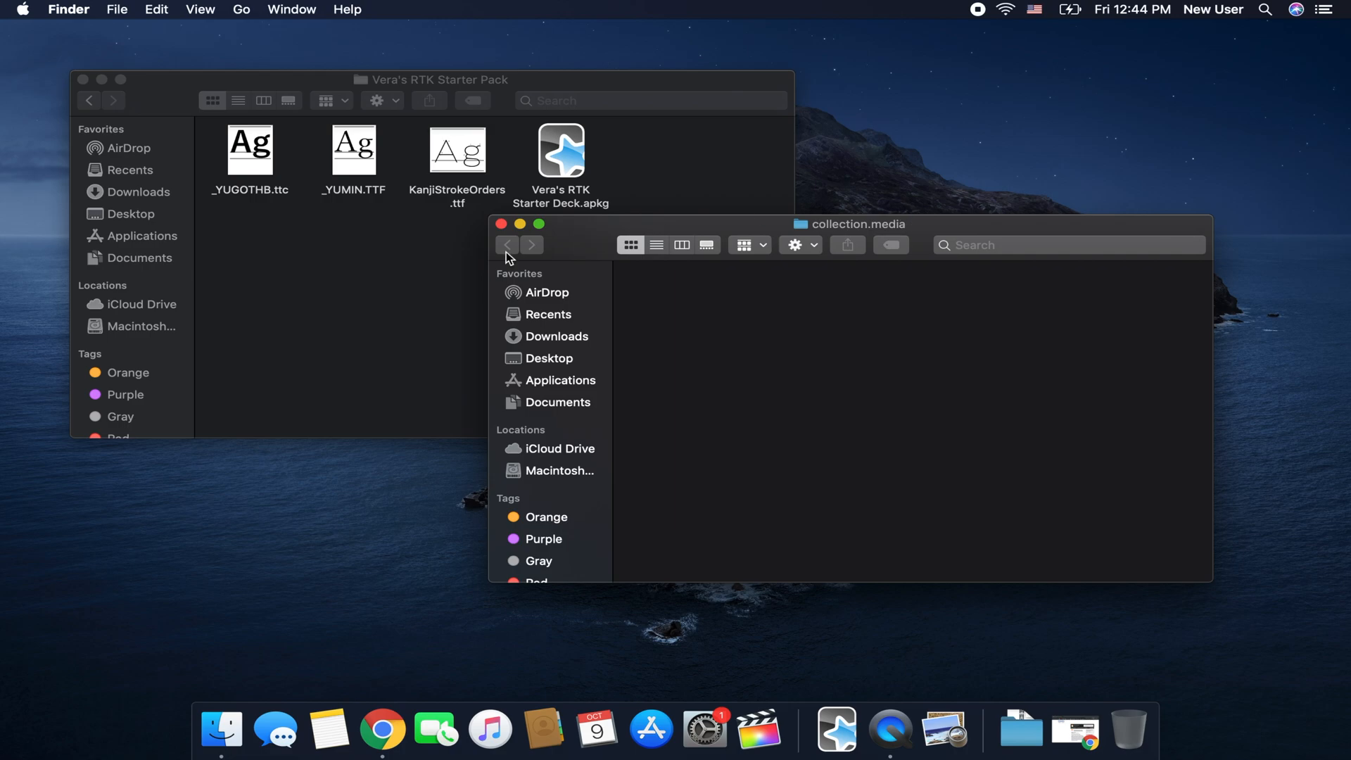
pyautogui.moveTo(918, 405)
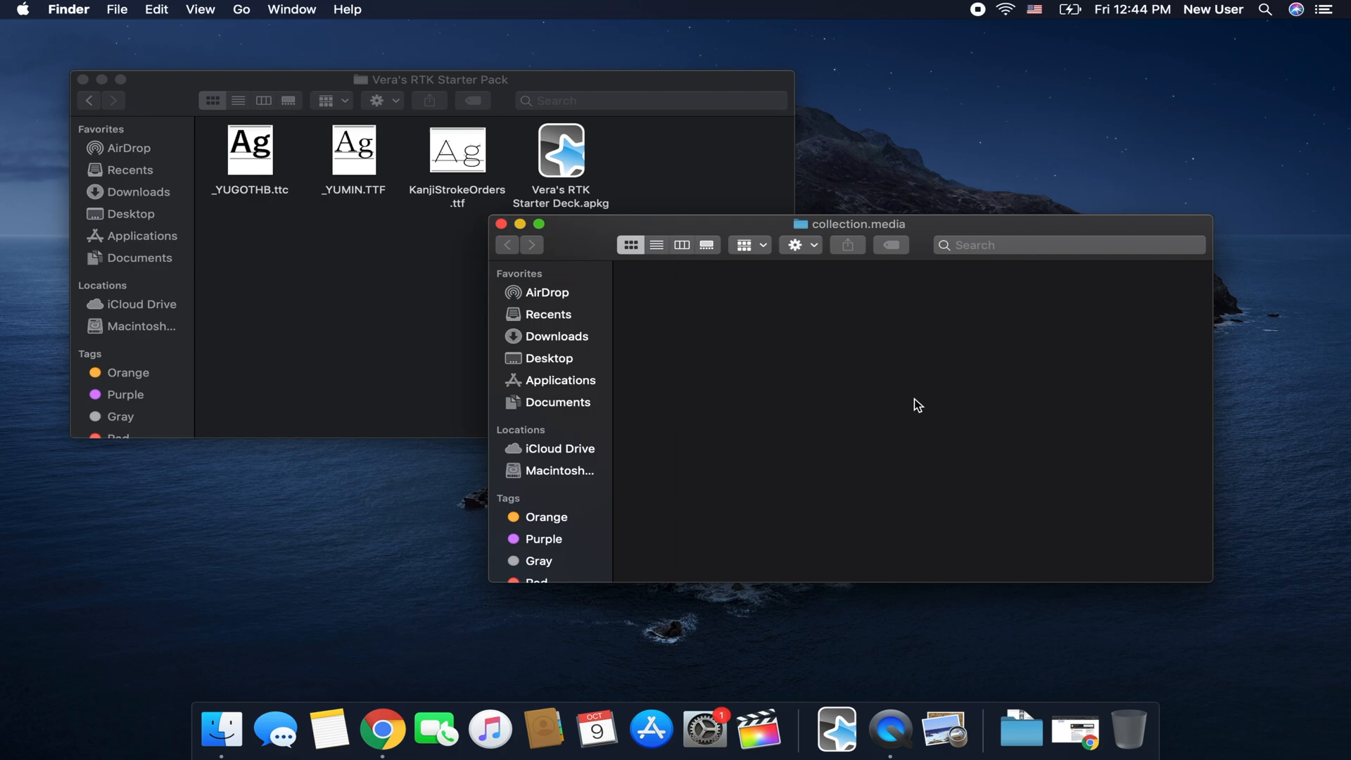
pyautogui.moveTo(752, 334)
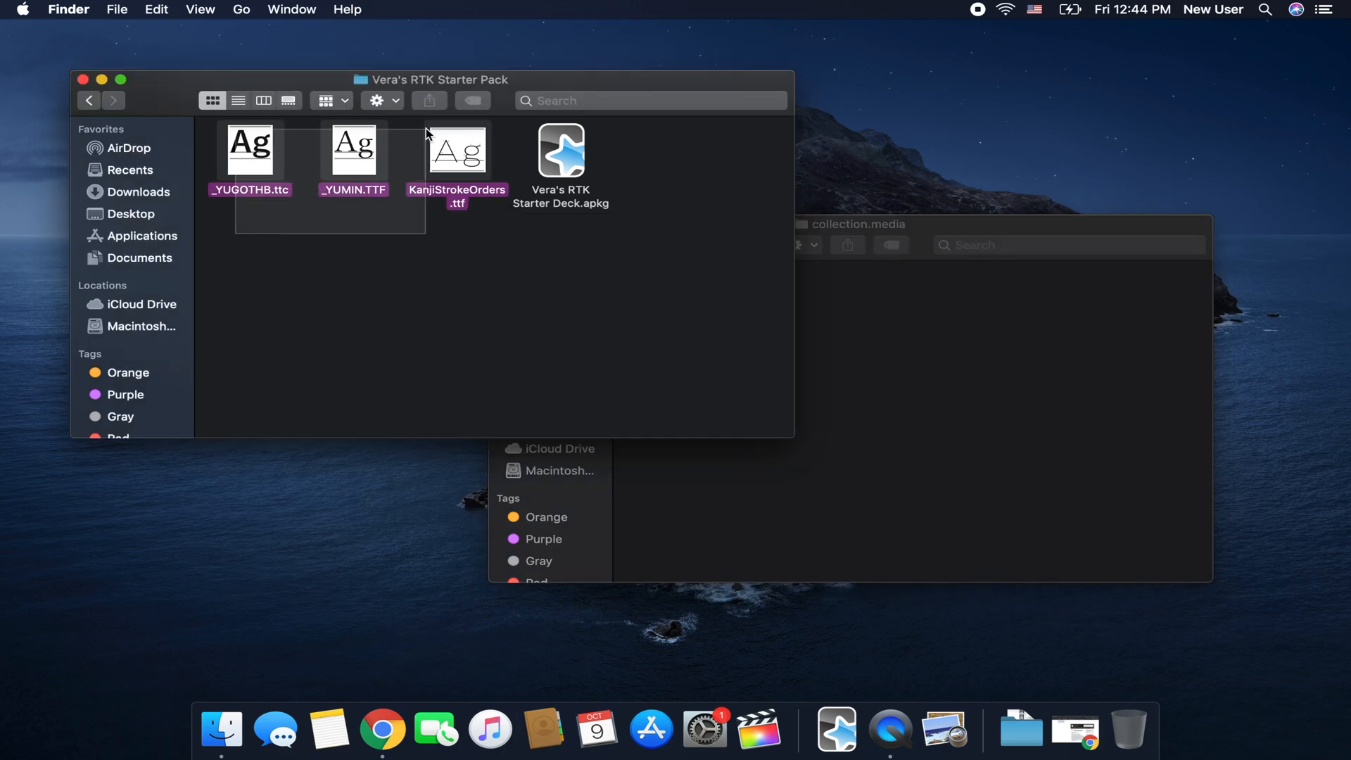
# Copy the three Vera's RTK font files into collection.media
pyautogui.click(652, 365)
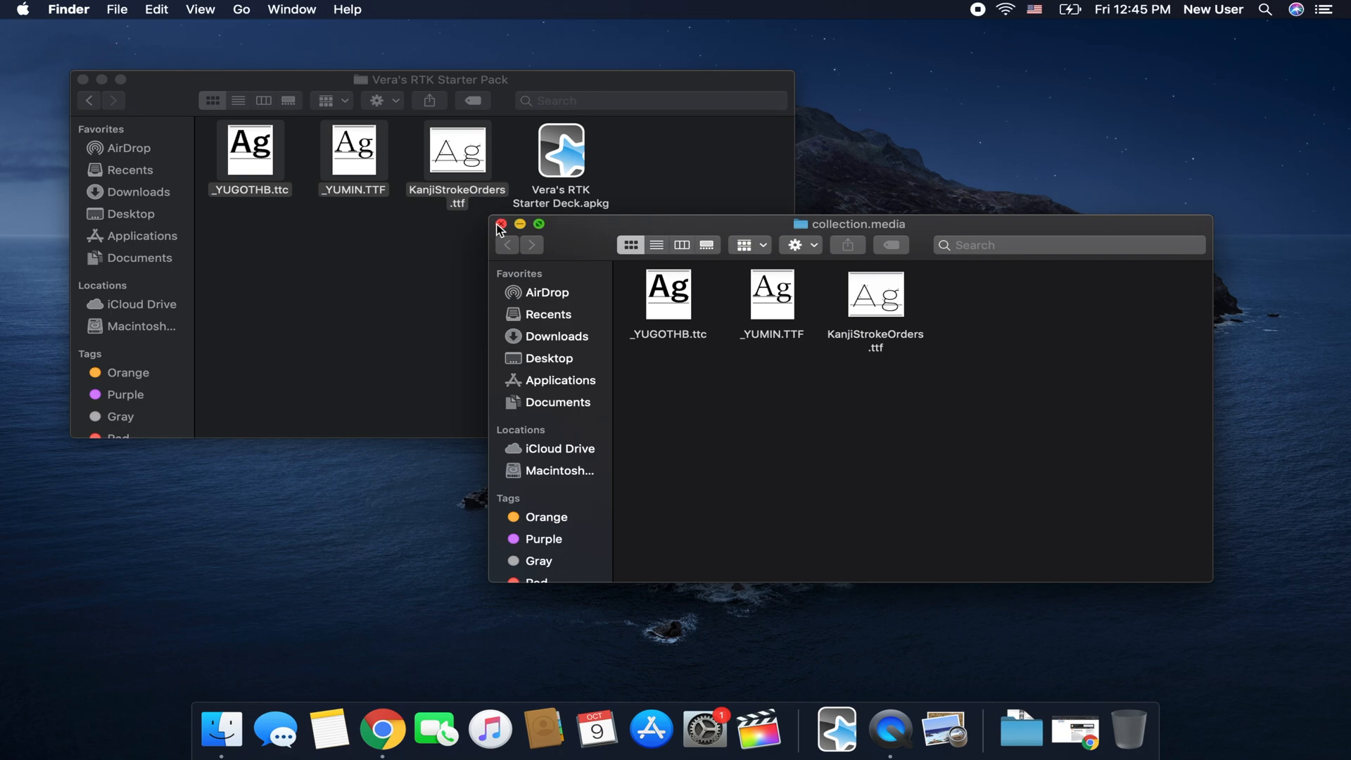
# Close the collection.media window and open Anki's card browser
pyautogui.click(500, 223)
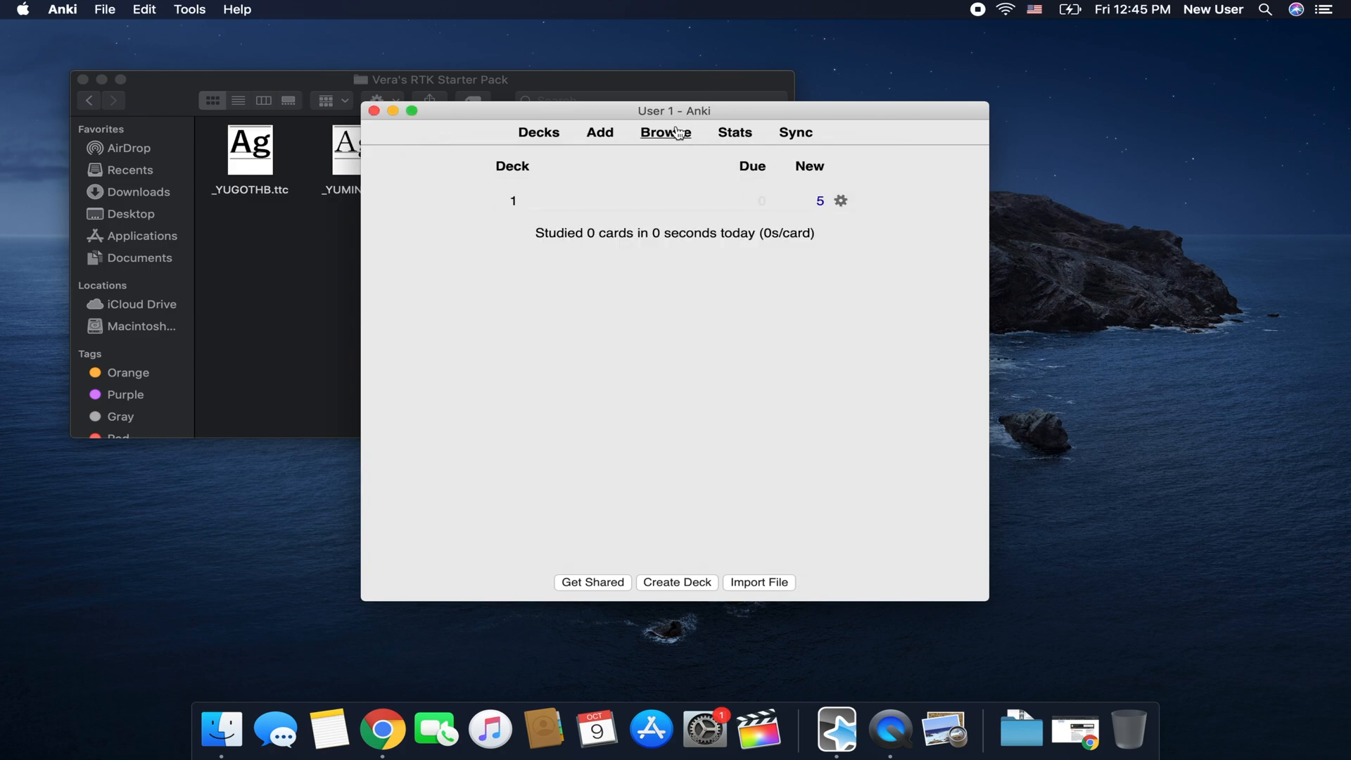
pyautogui.click(664, 132)
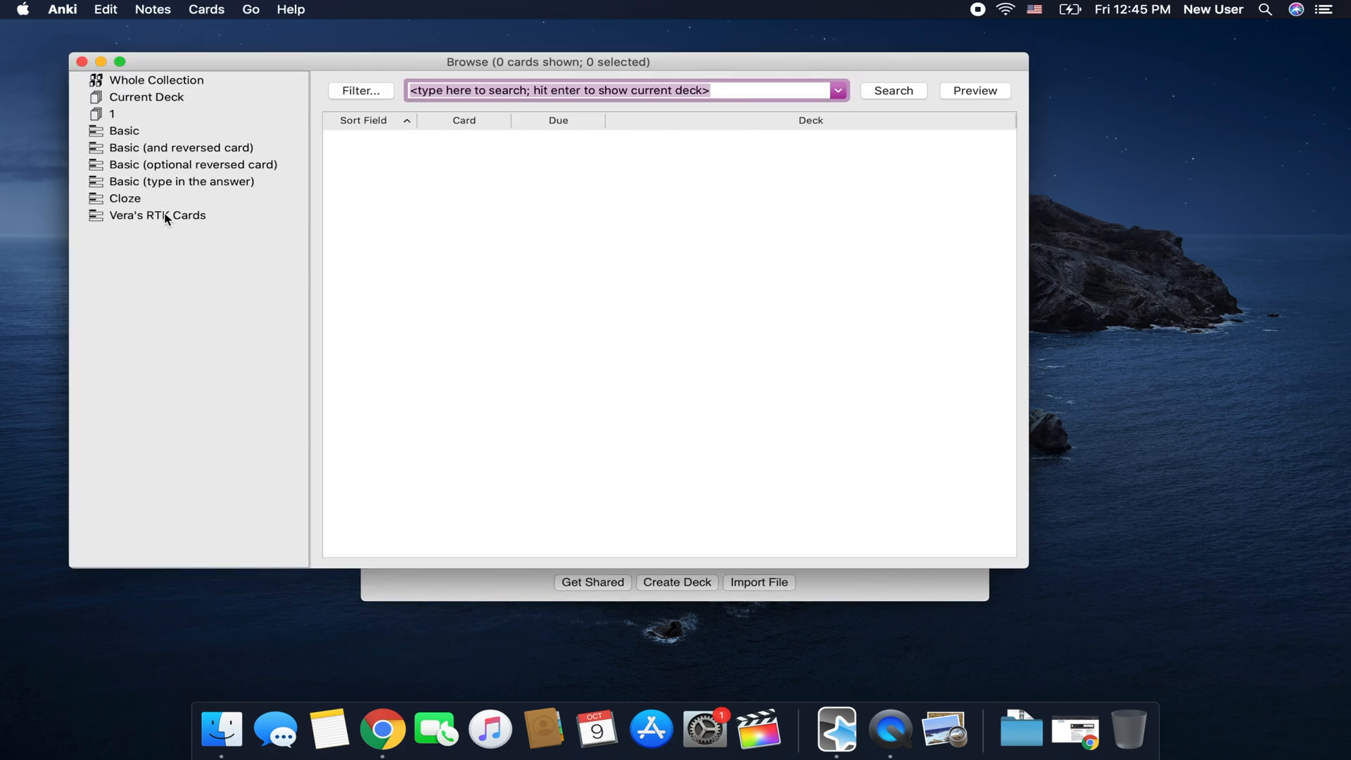
# Filter the browser to Vera's RTK Cards and view the companion kanji note
pyautogui.click(157, 214)
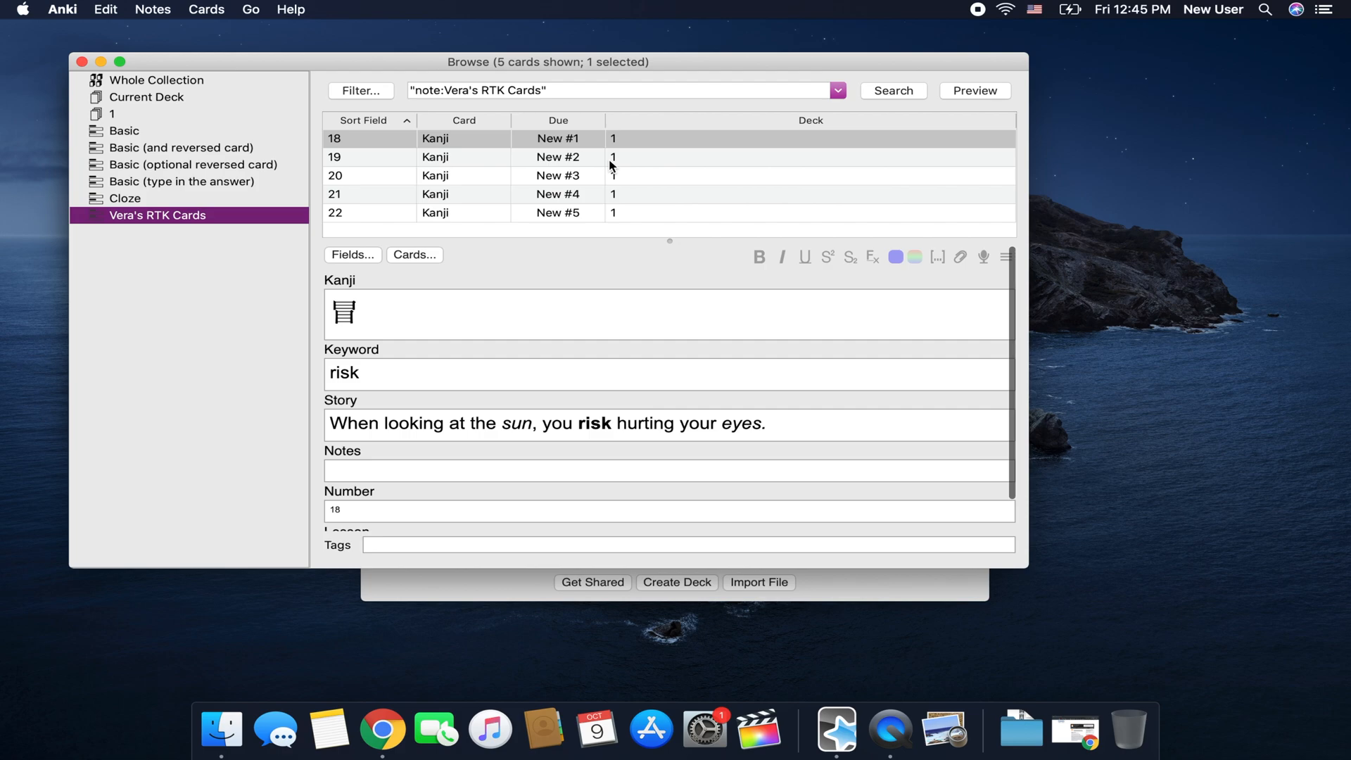
pyautogui.moveTo(508, 211)
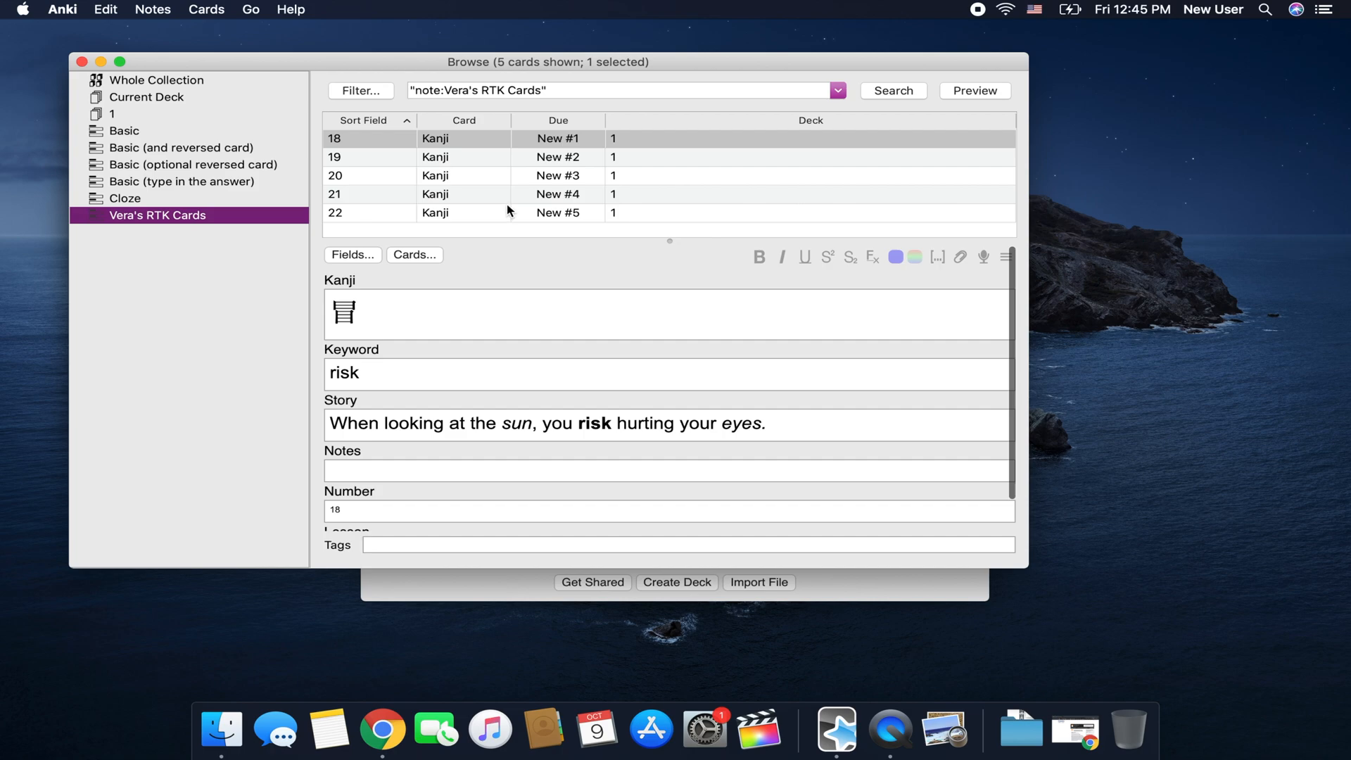
pyautogui.moveTo(471, 164)
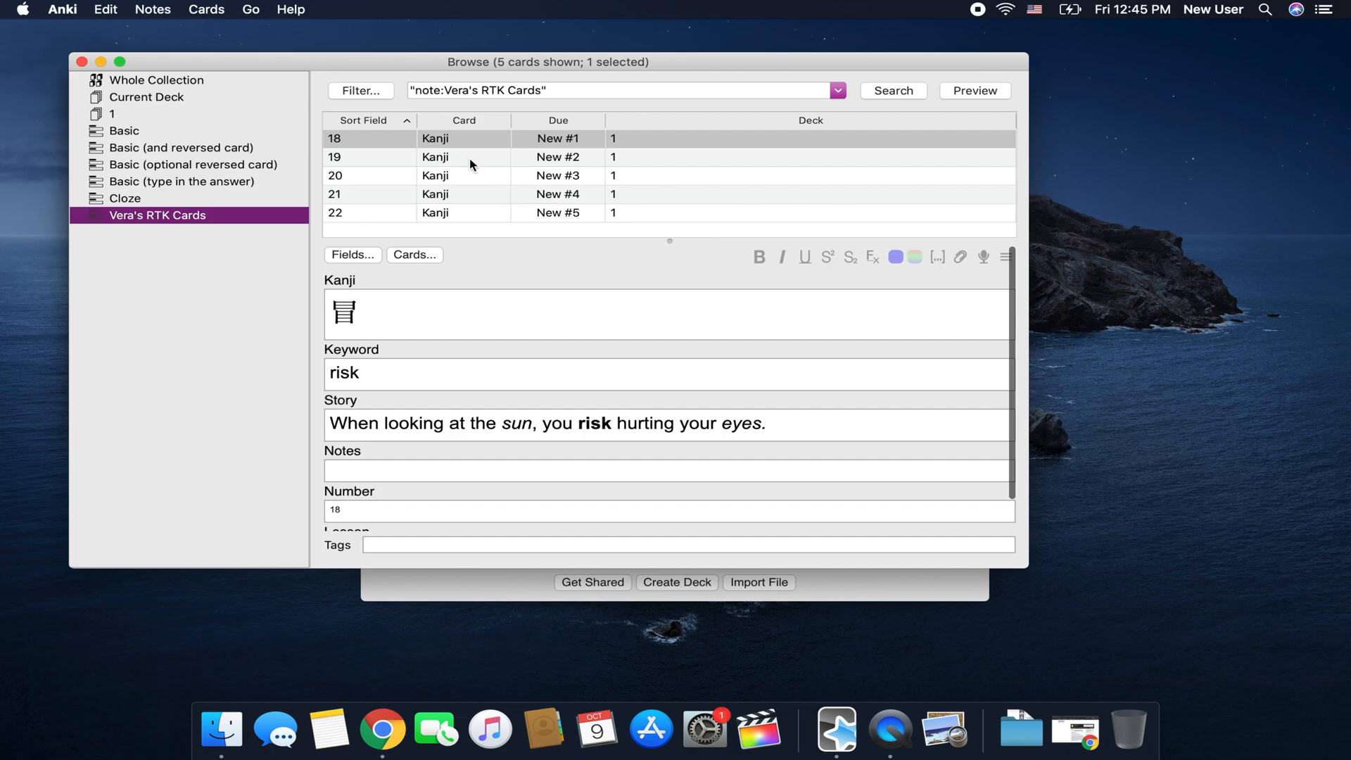
pyautogui.click(464, 157)
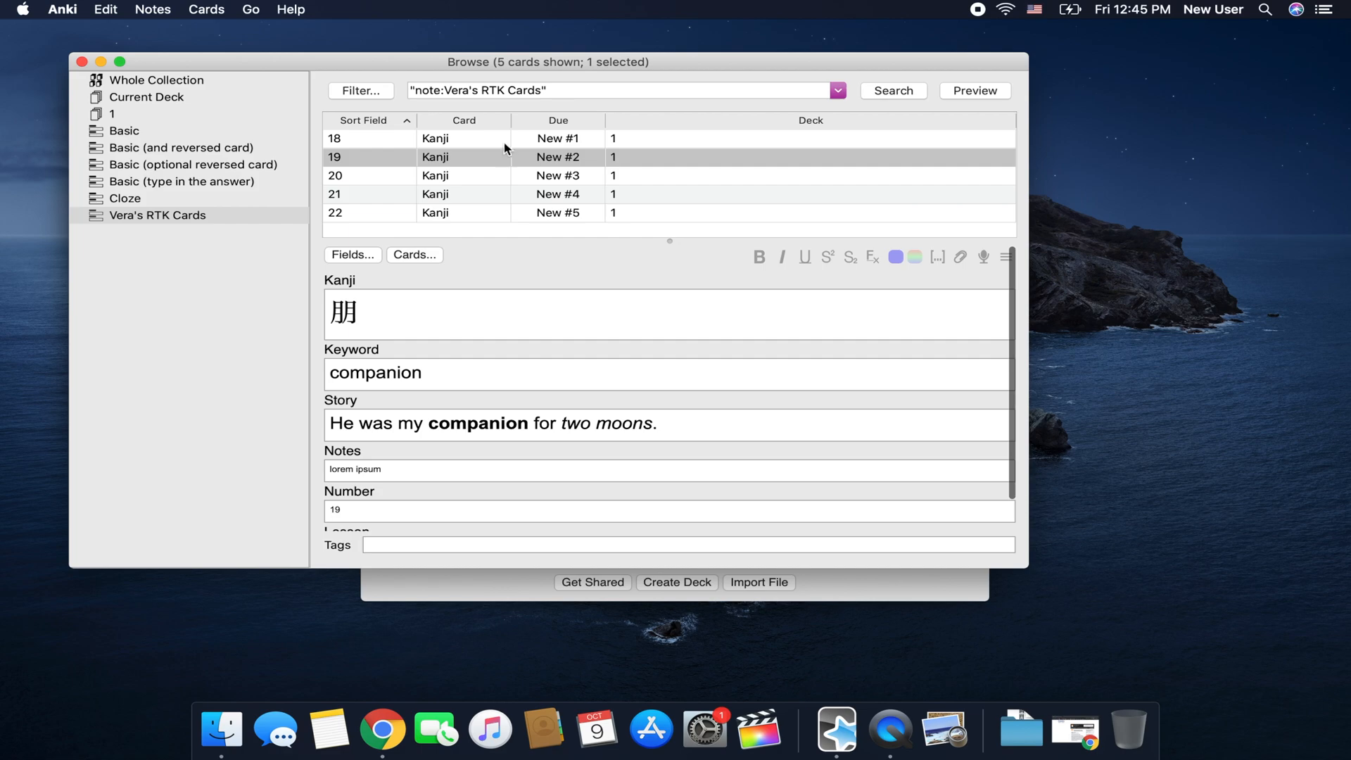
# Preview the risk card's answer and the companion card, then open the Vera's RTK Cards templates
pyautogui.click(974, 91)
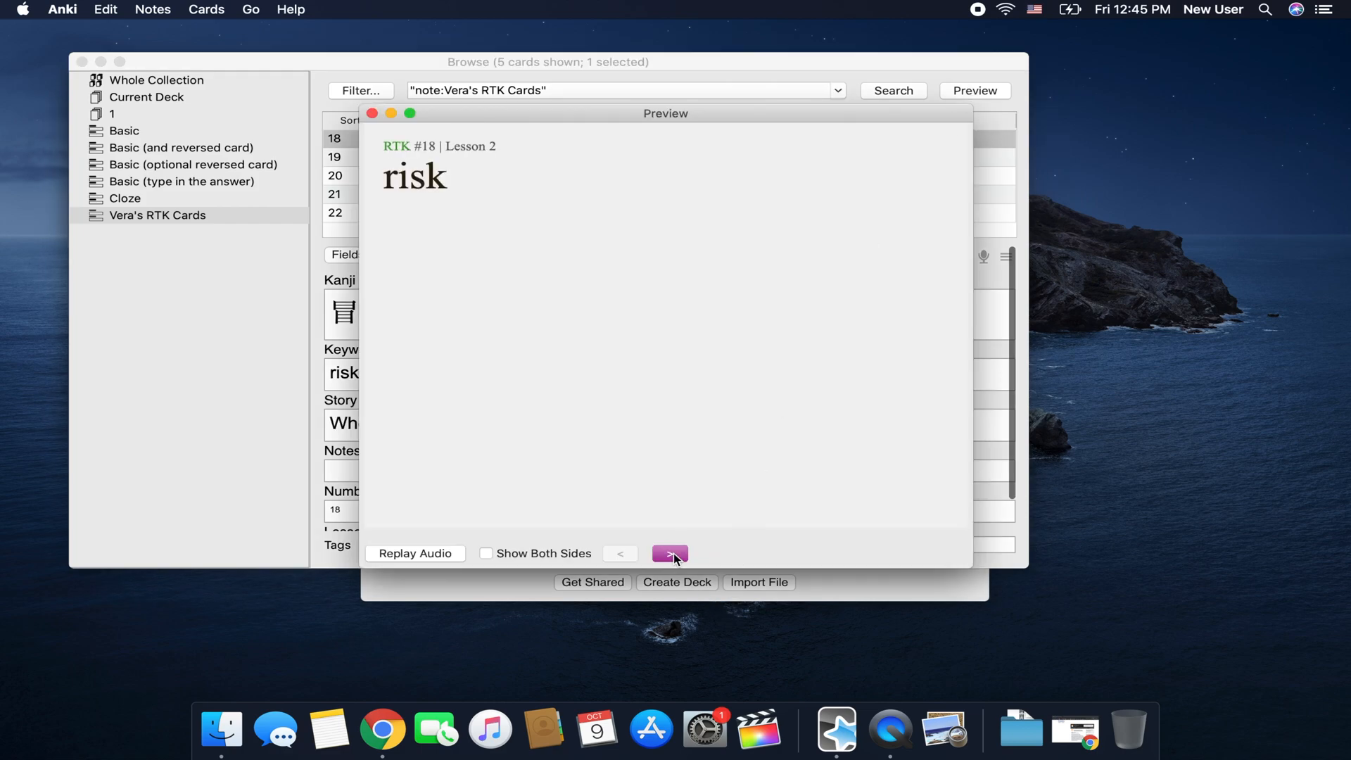
pyautogui.moveTo(663, 540)
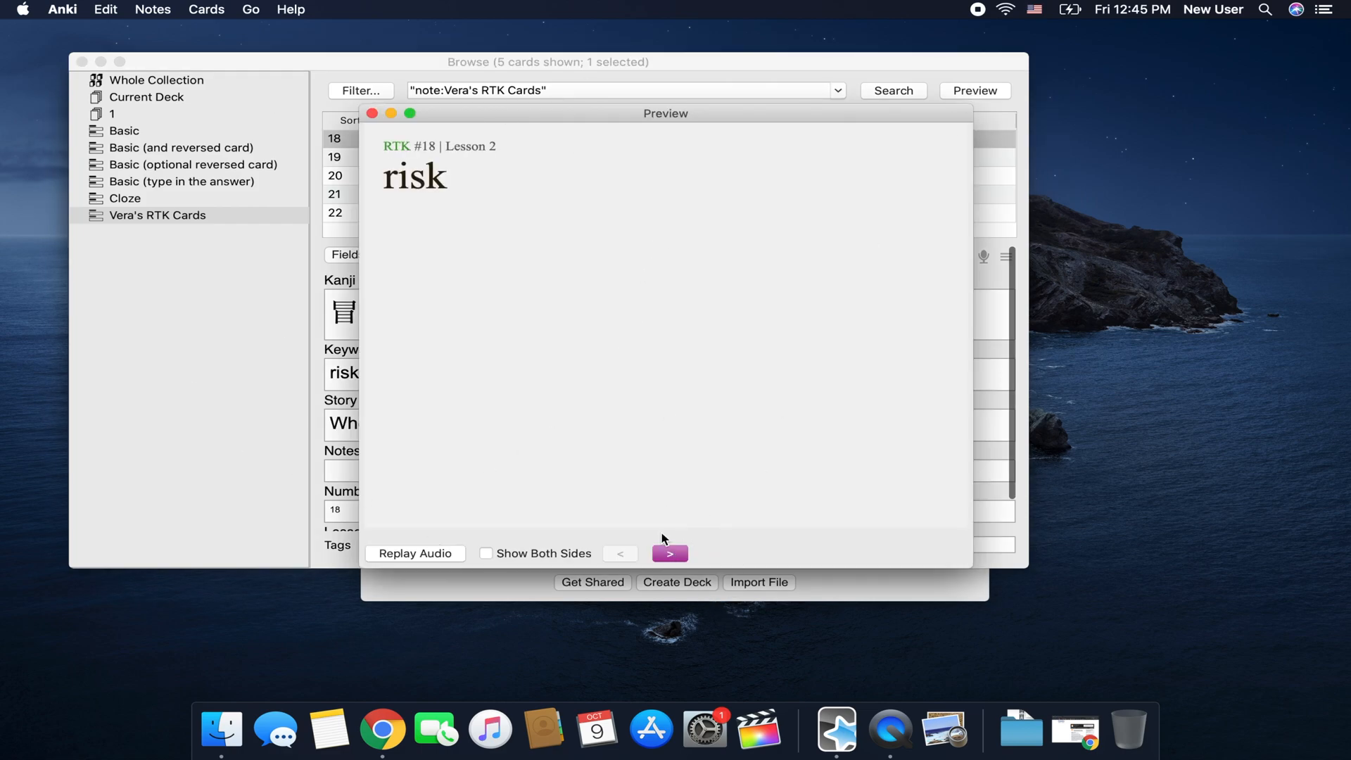
pyautogui.click(670, 553)
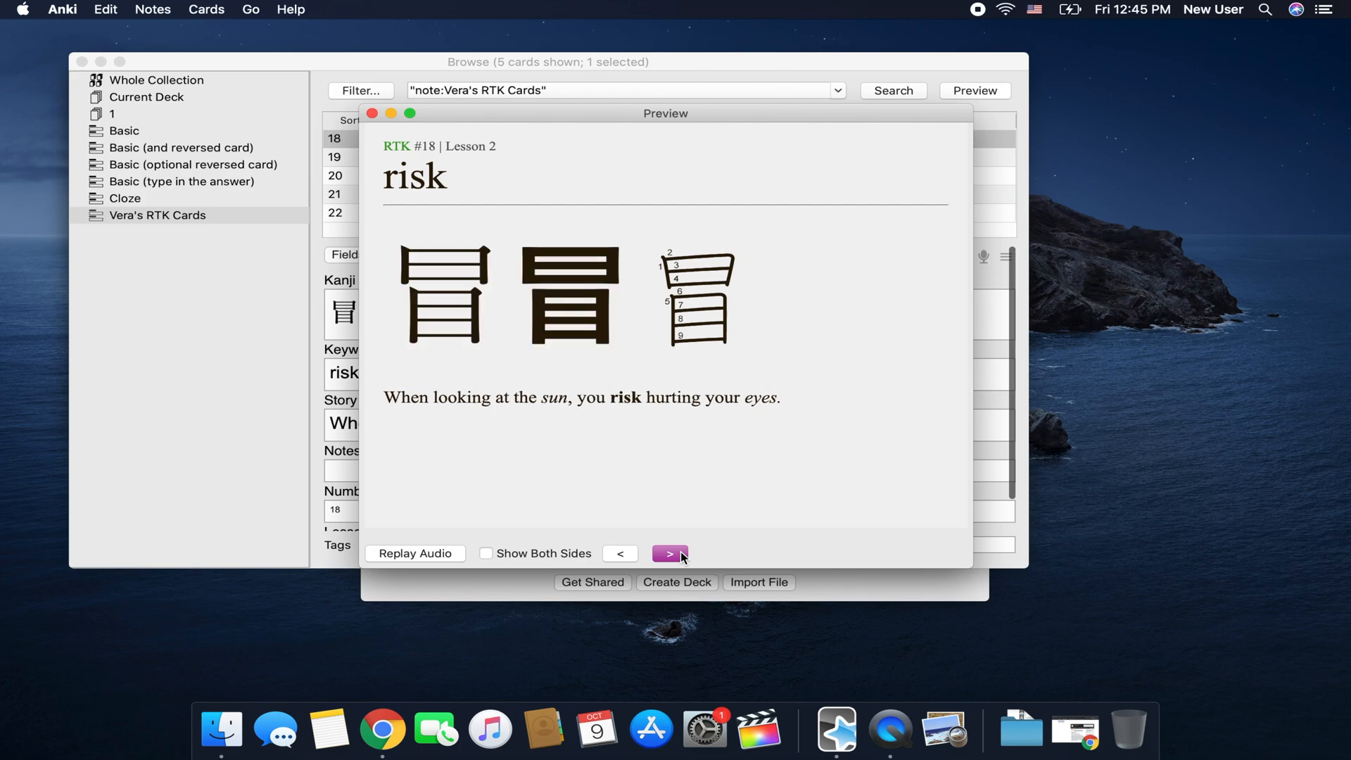
pyautogui.moveTo(430, 147)
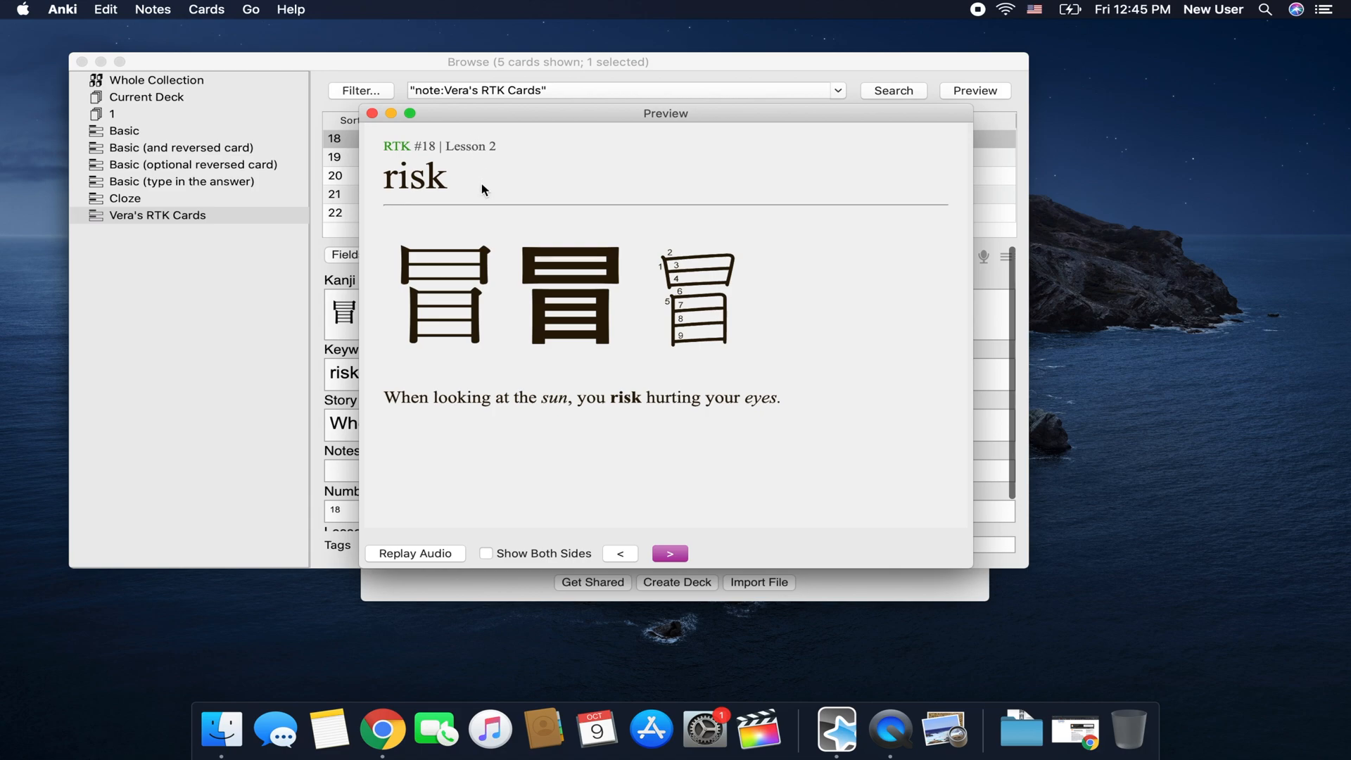
pyautogui.click(619, 553)
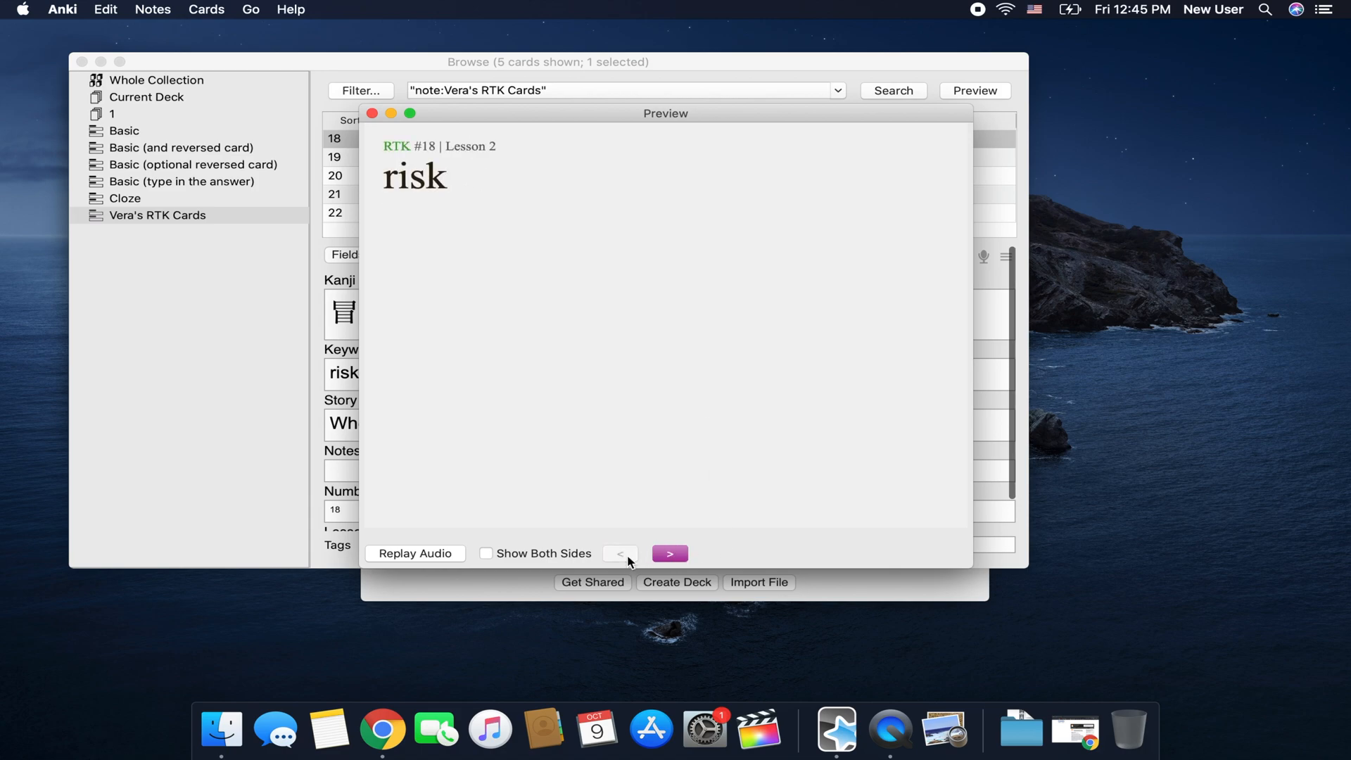
pyautogui.click(669, 553)
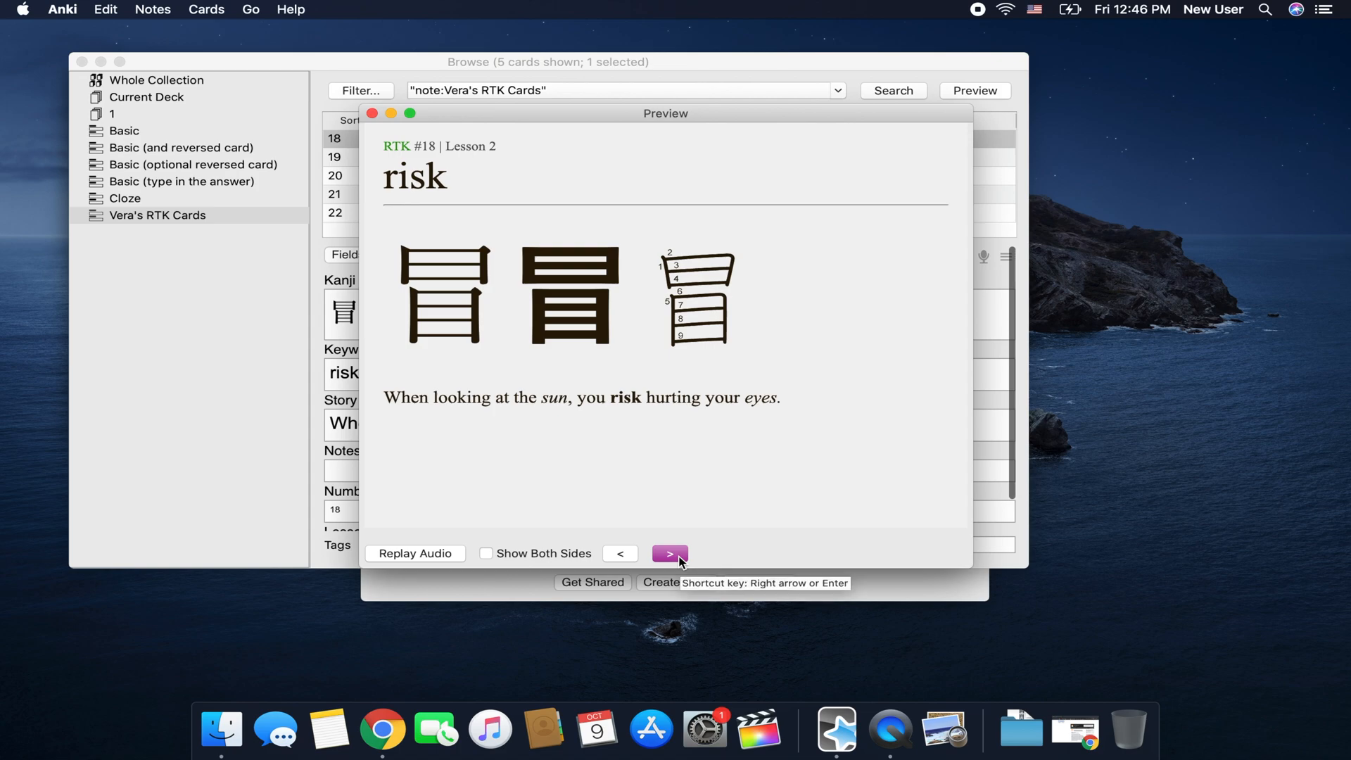
pyautogui.click(669, 553)
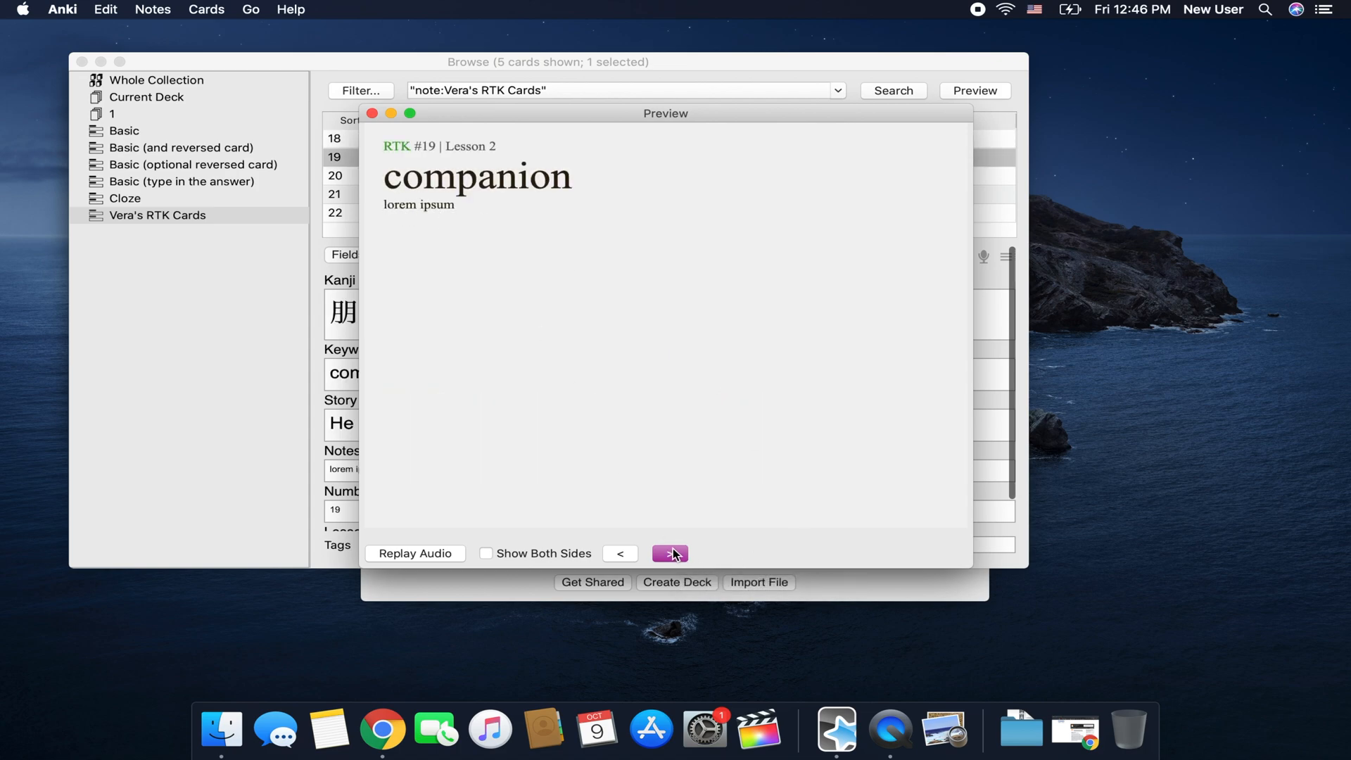
pyautogui.moveTo(670, 554)
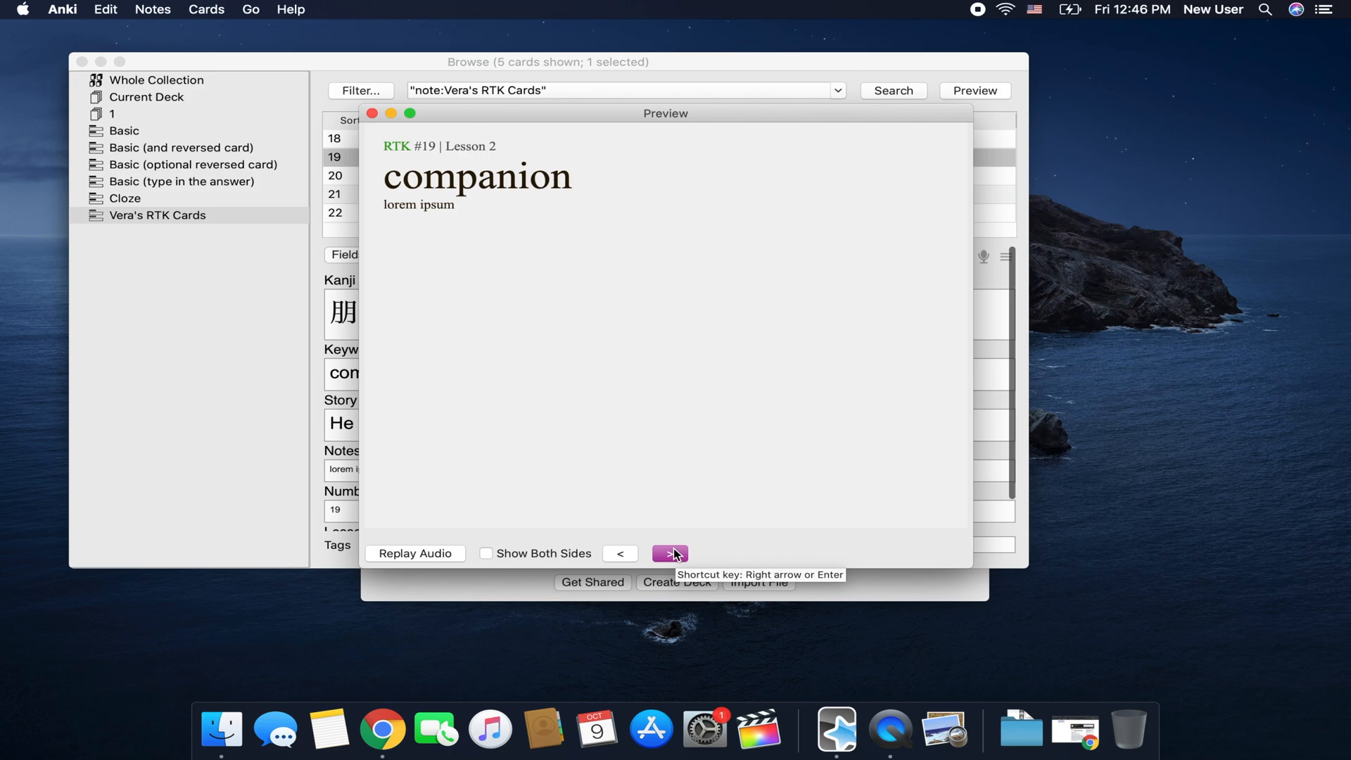
pyautogui.click(669, 553)
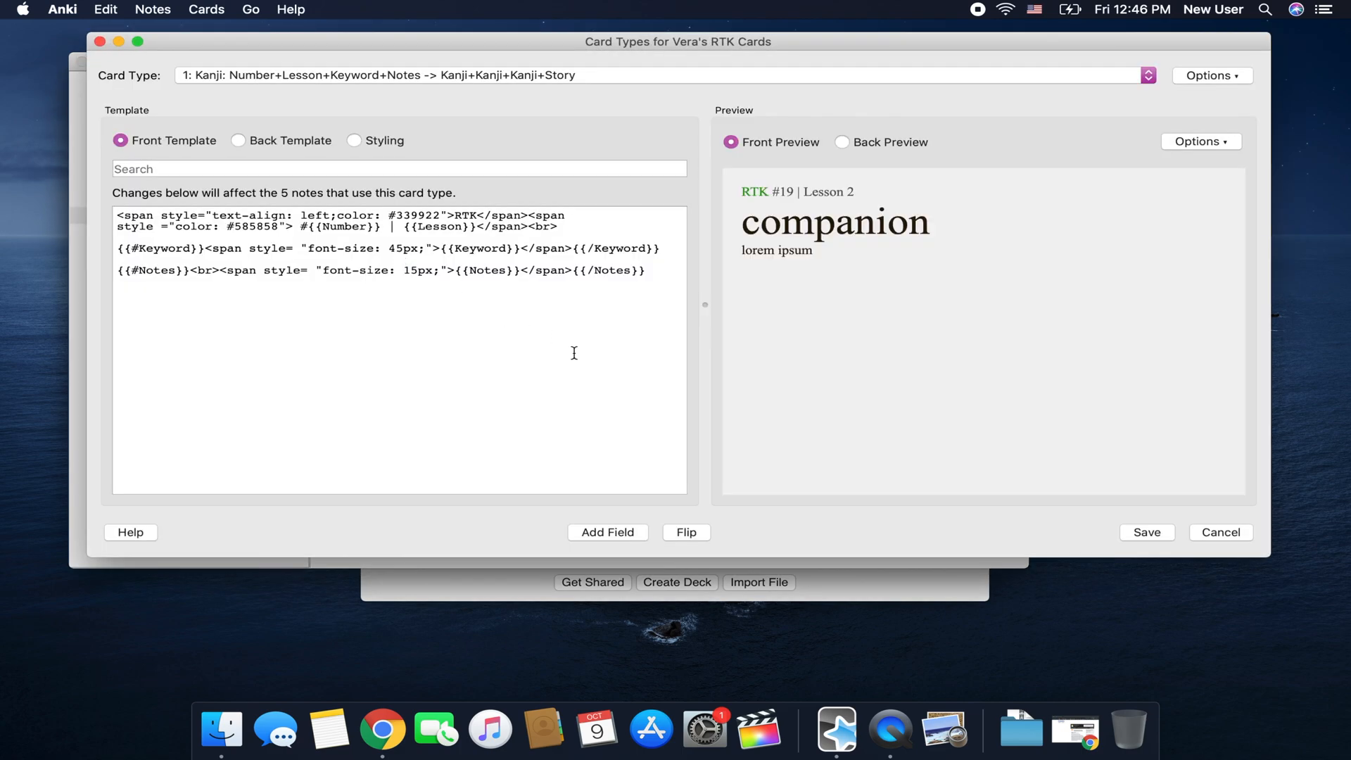
pyautogui.click(239, 141)
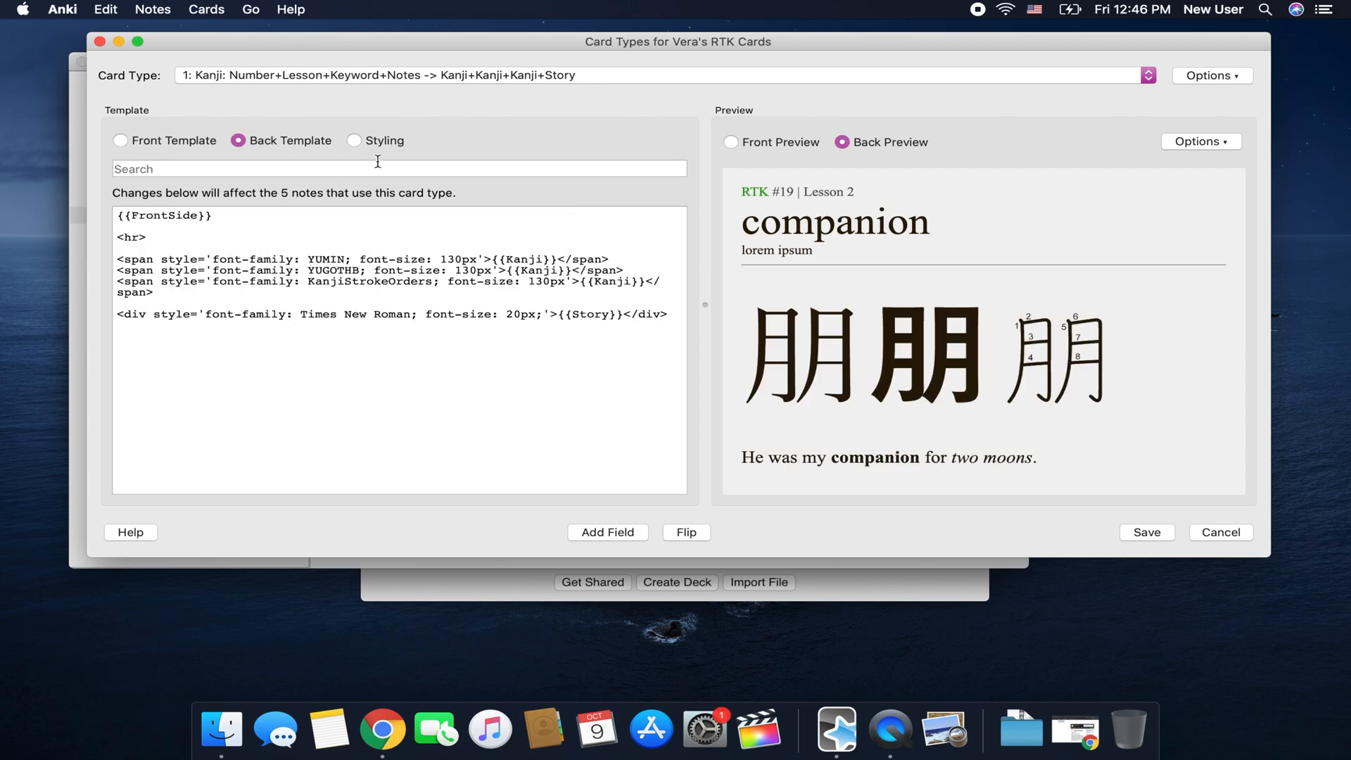
pyautogui.click(354, 141)
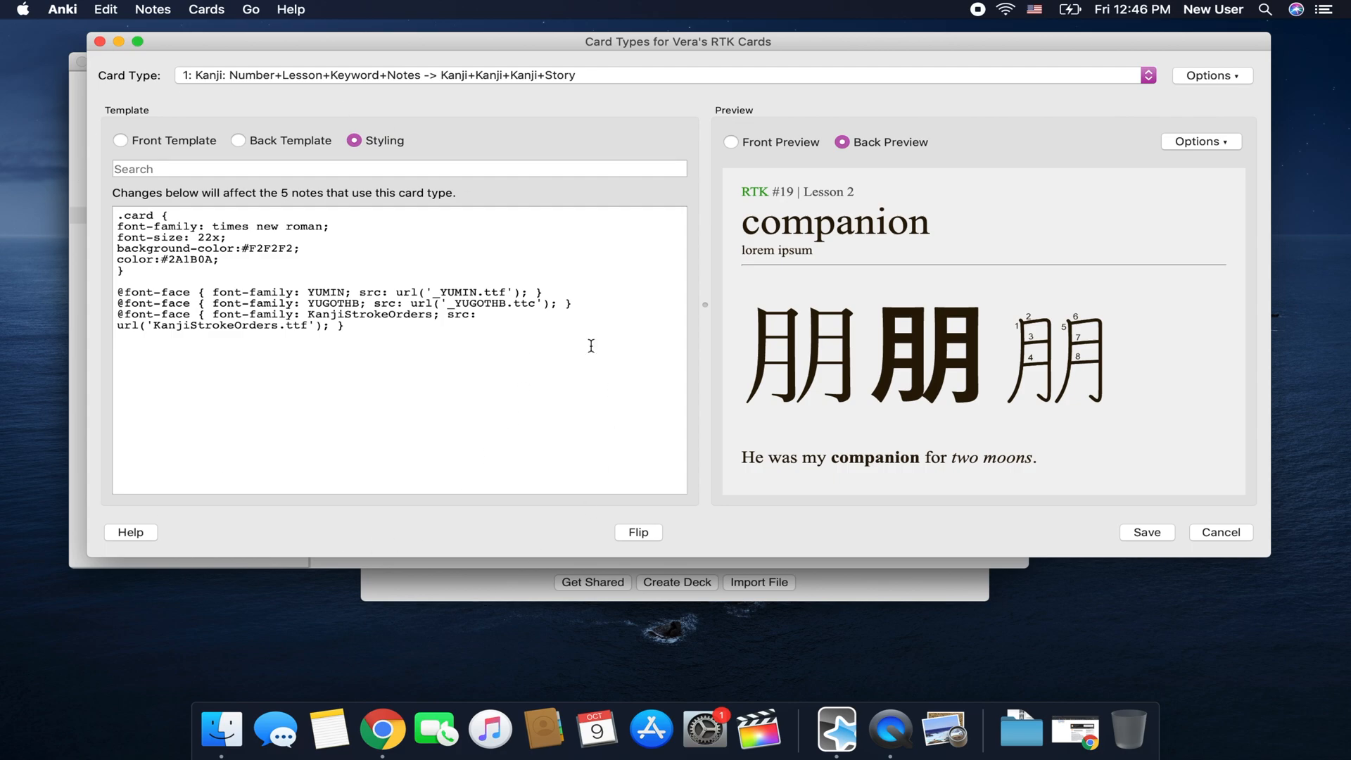
pyautogui.moveTo(117, 293); pyautogui.dragTo(319, 316)
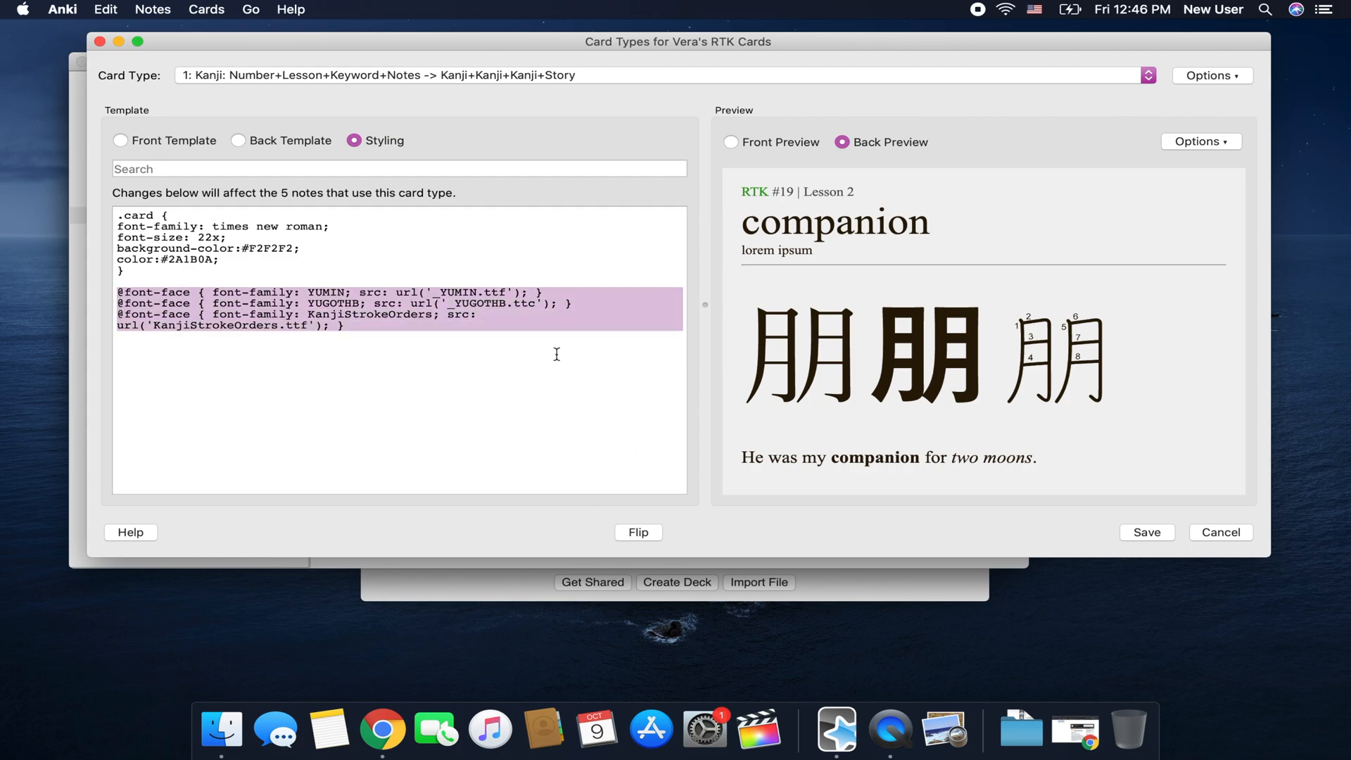
pyautogui.moveTo(424, 319)
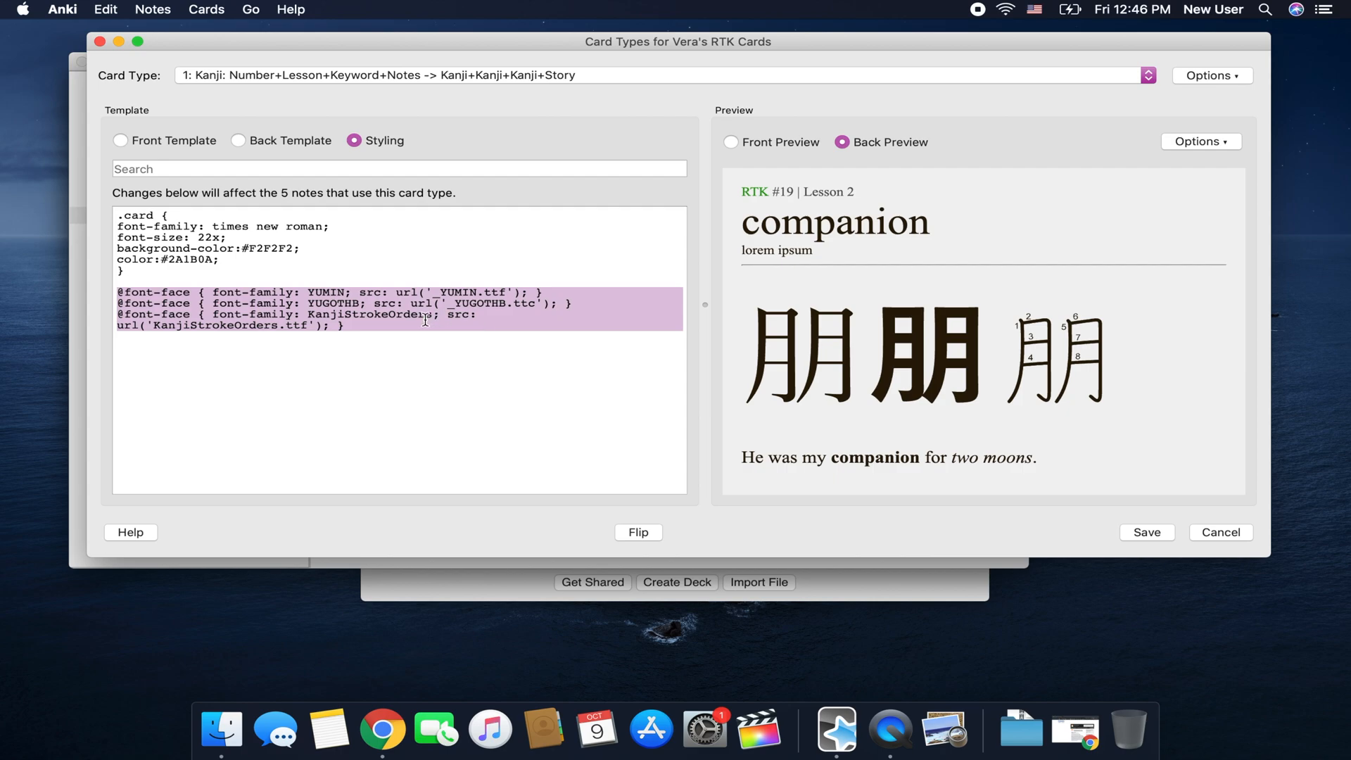
pyautogui.click(238, 141)
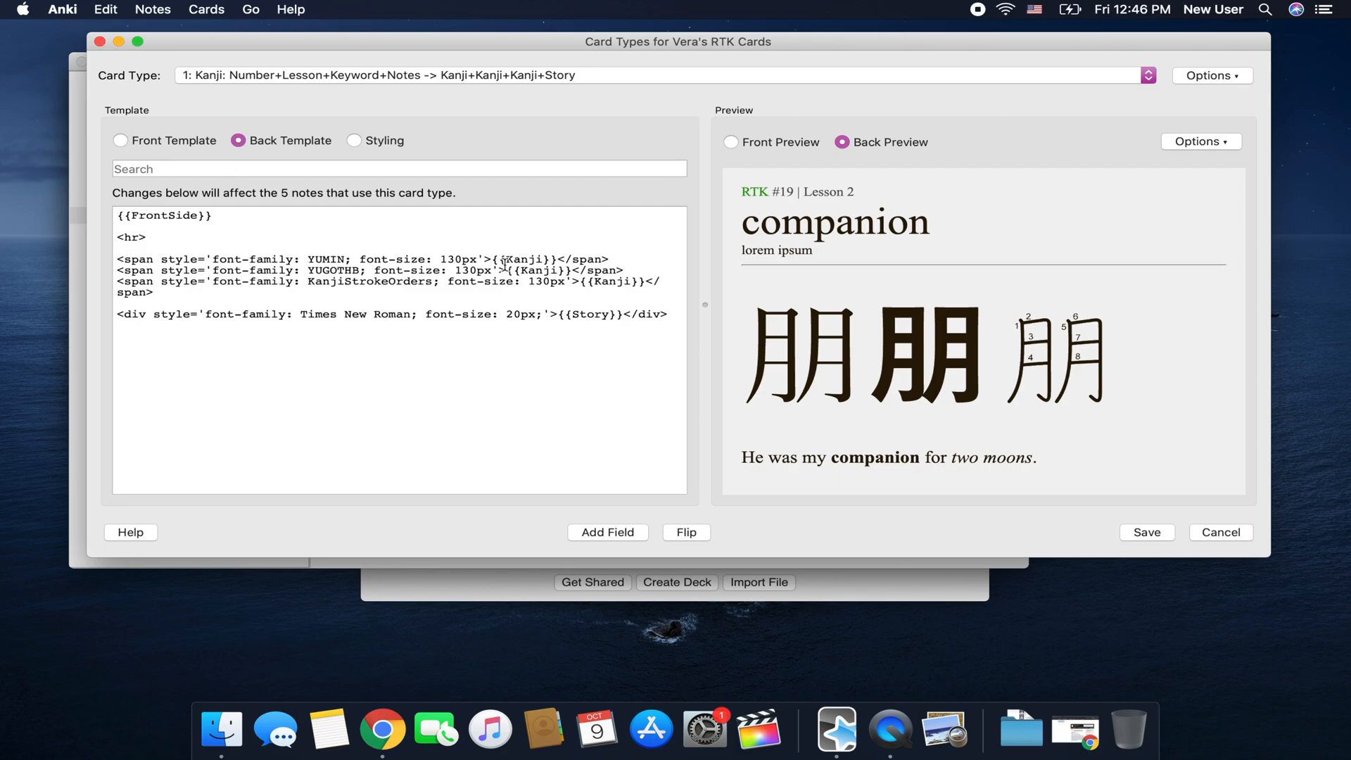
pyautogui.moveTo(357, 141)
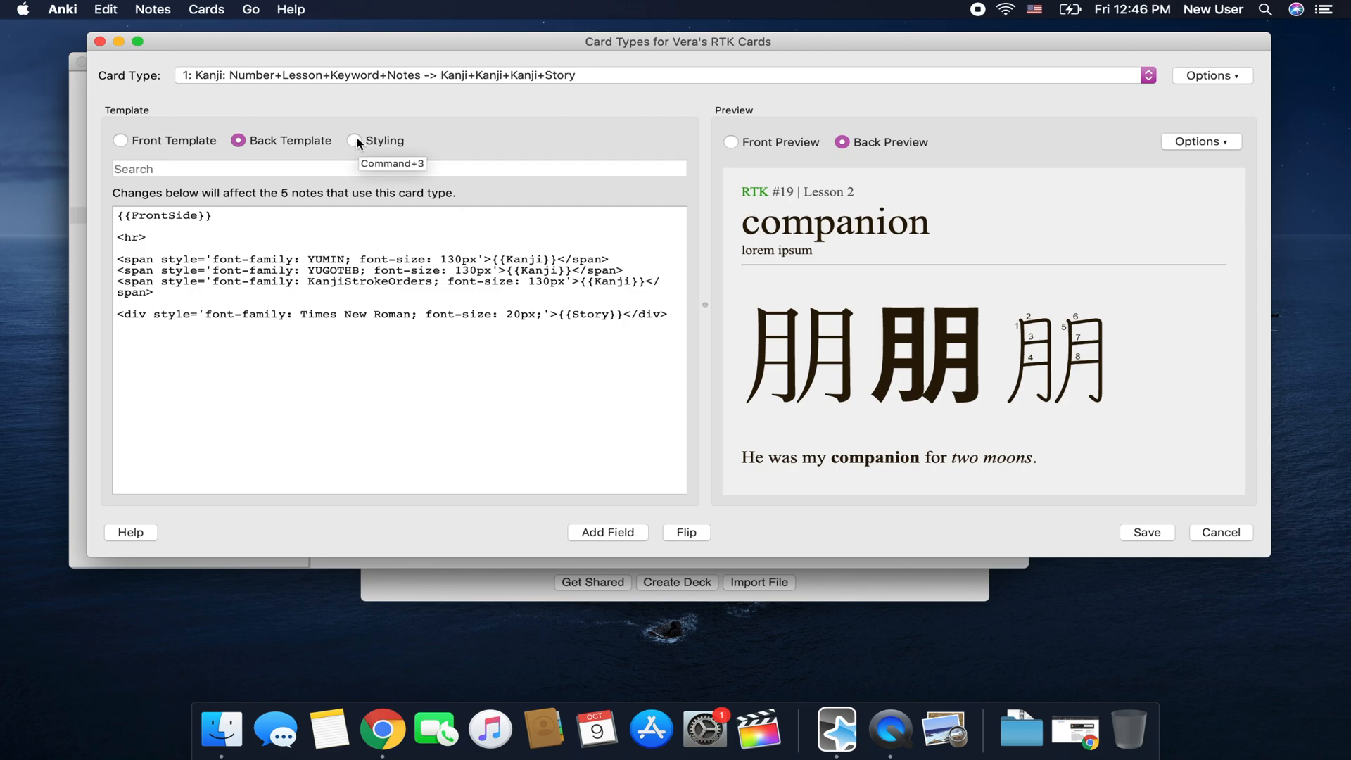
pyautogui.moveTo(378, 141)
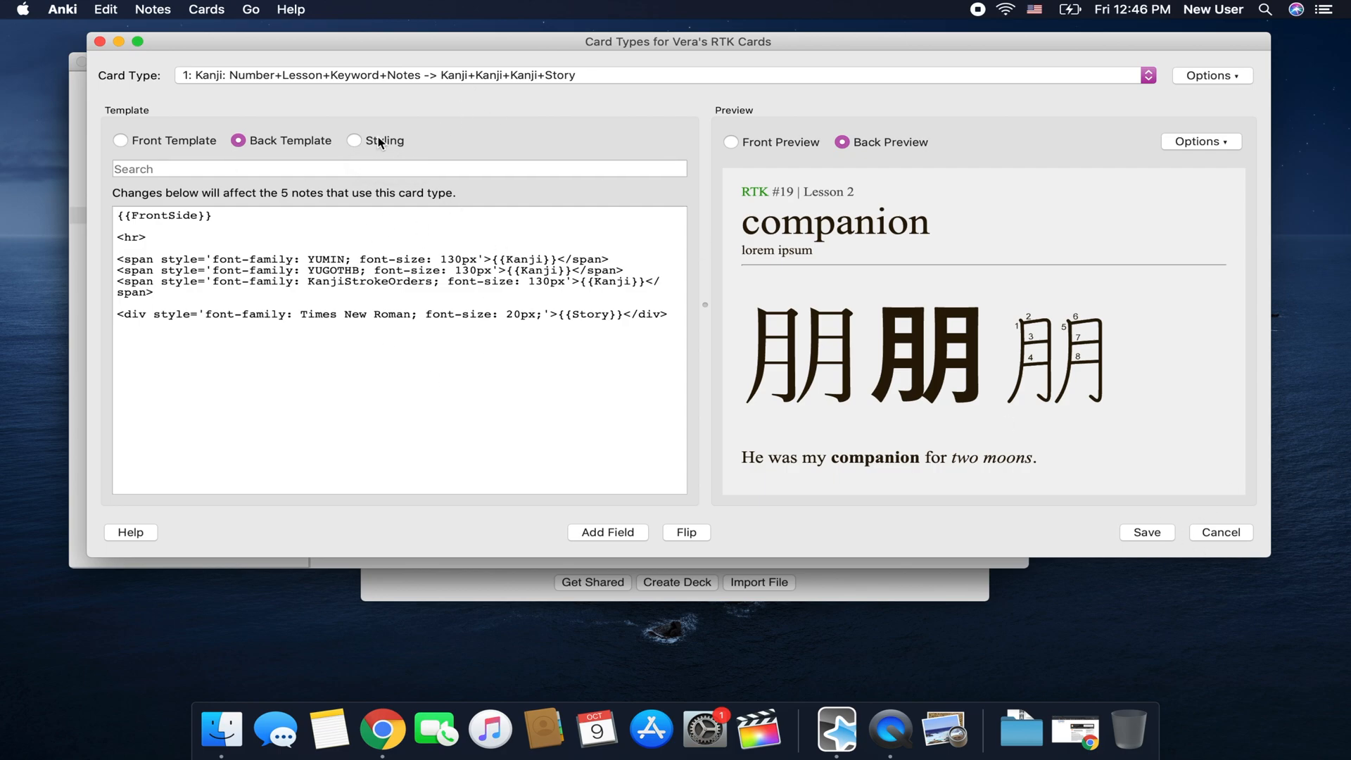
pyautogui.click(355, 141)
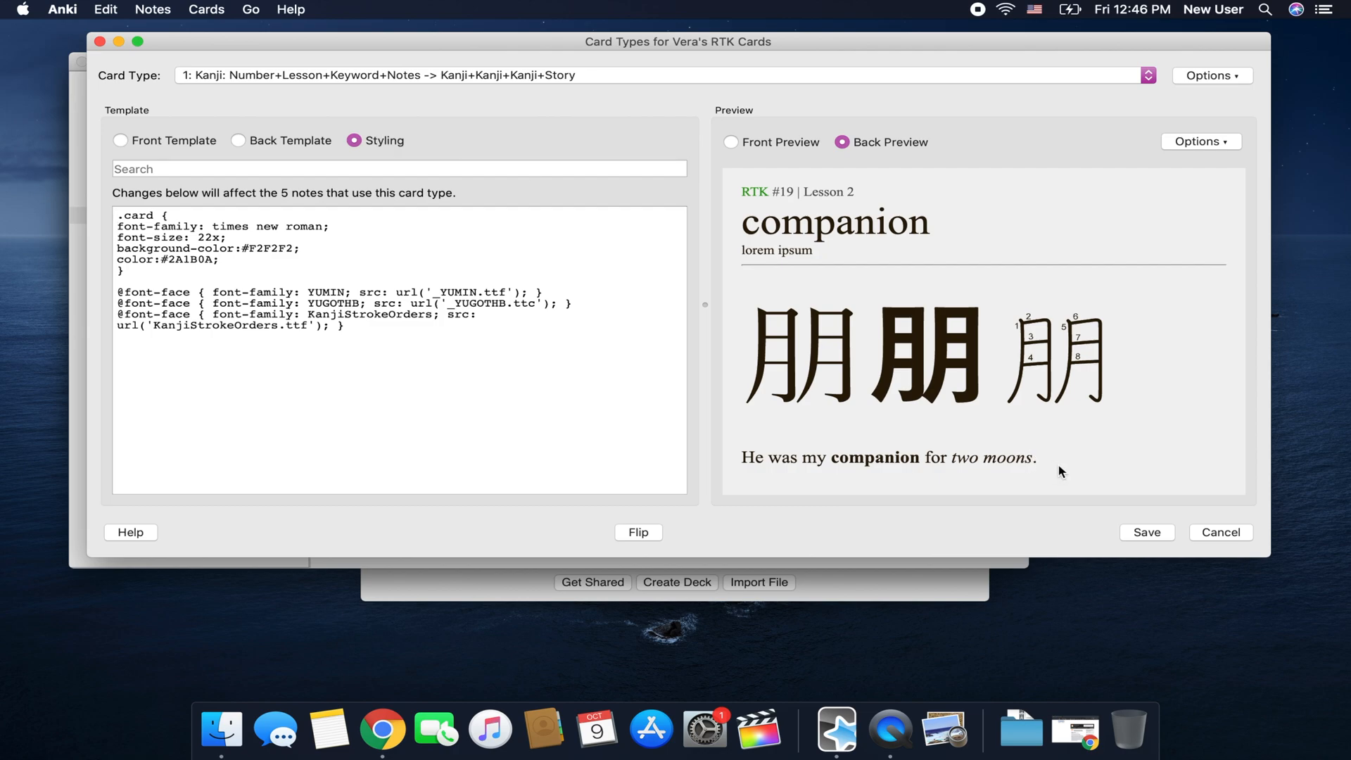
pyautogui.moveTo(1229, 541)
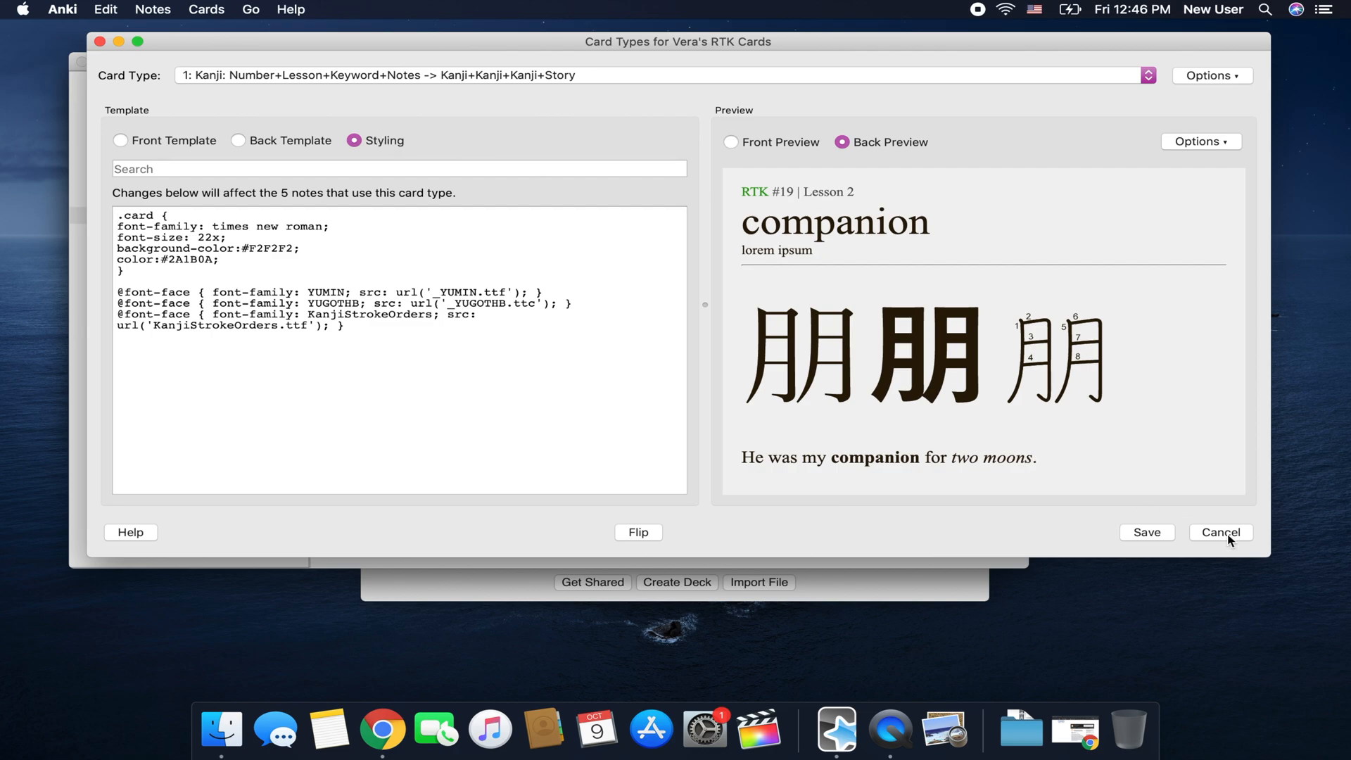
# Cancel the template editor and select Vera's RTK Cards (5 notes) in Manage Note Types
pyautogui.click(1220, 532)
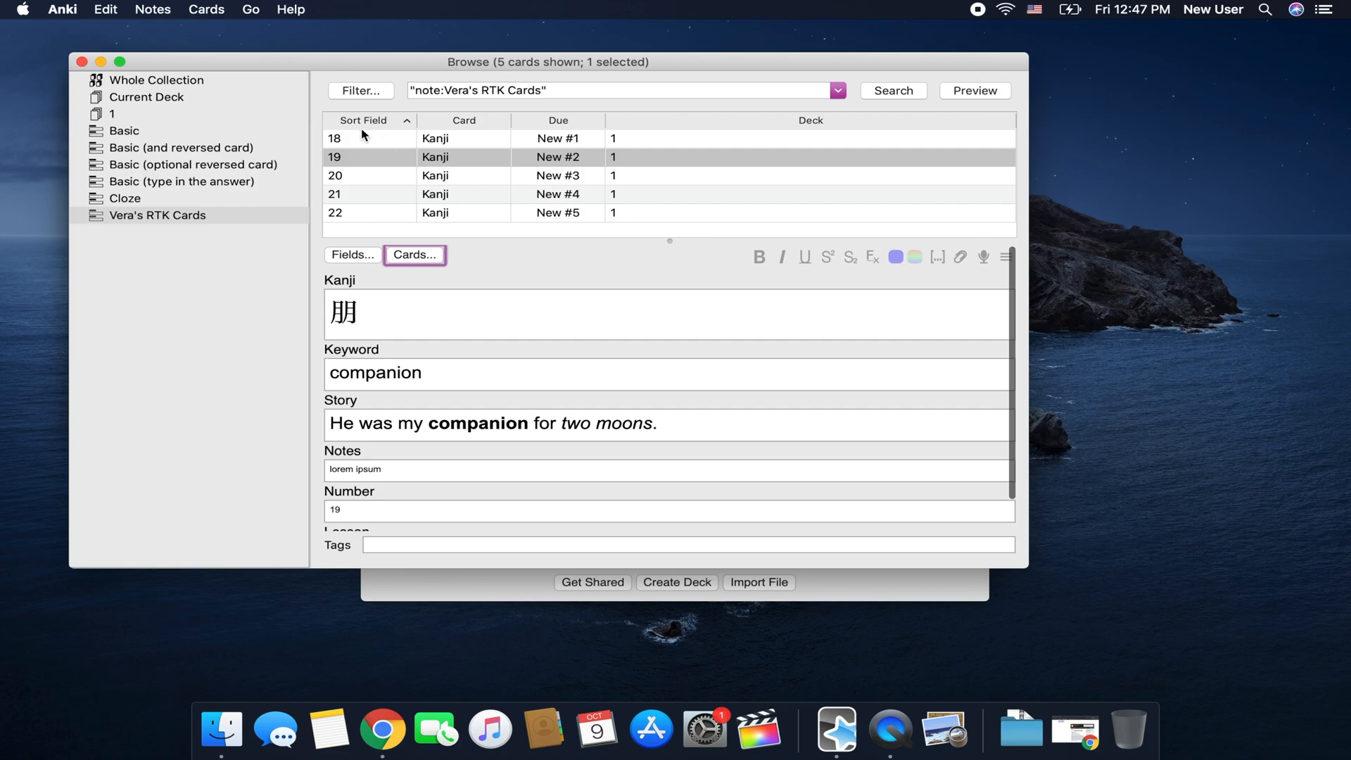
pyautogui.moveTo(392, 143)
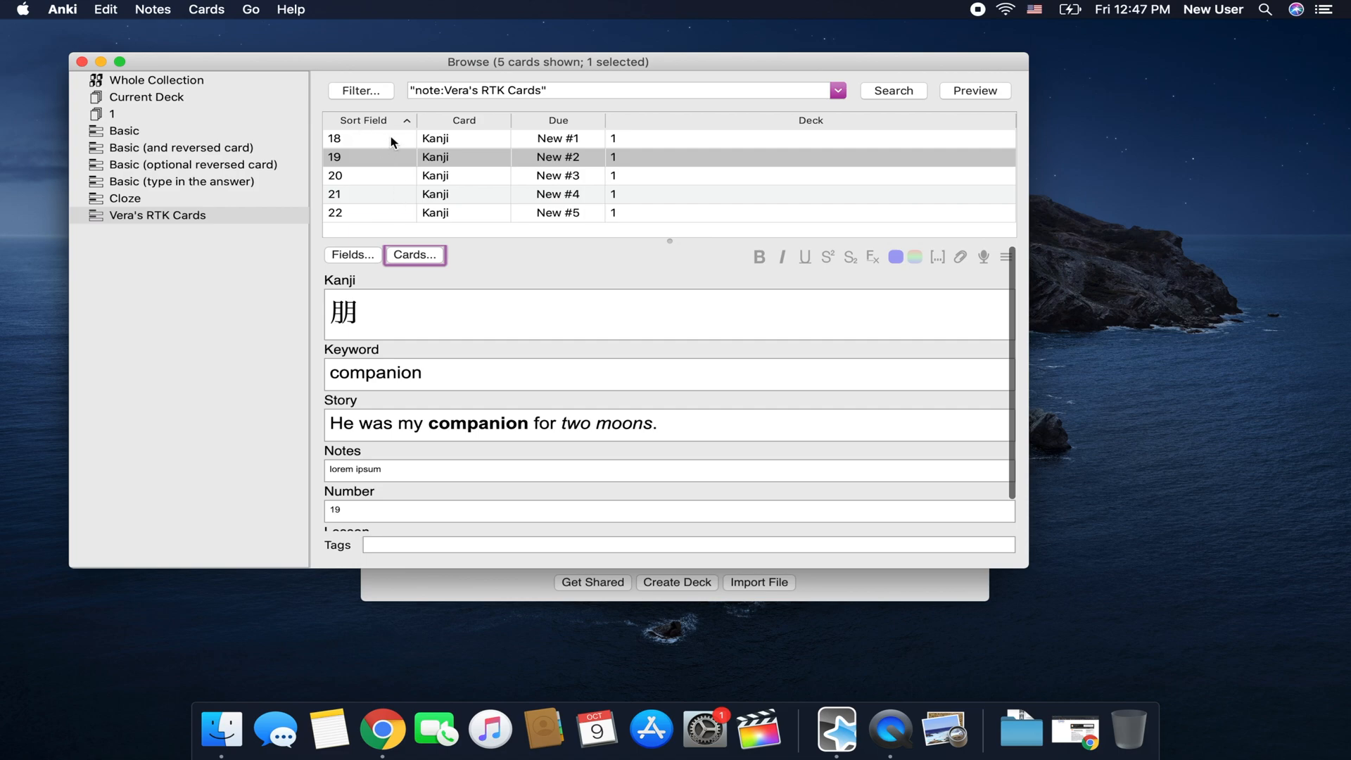
pyautogui.moveTo(222, 7)
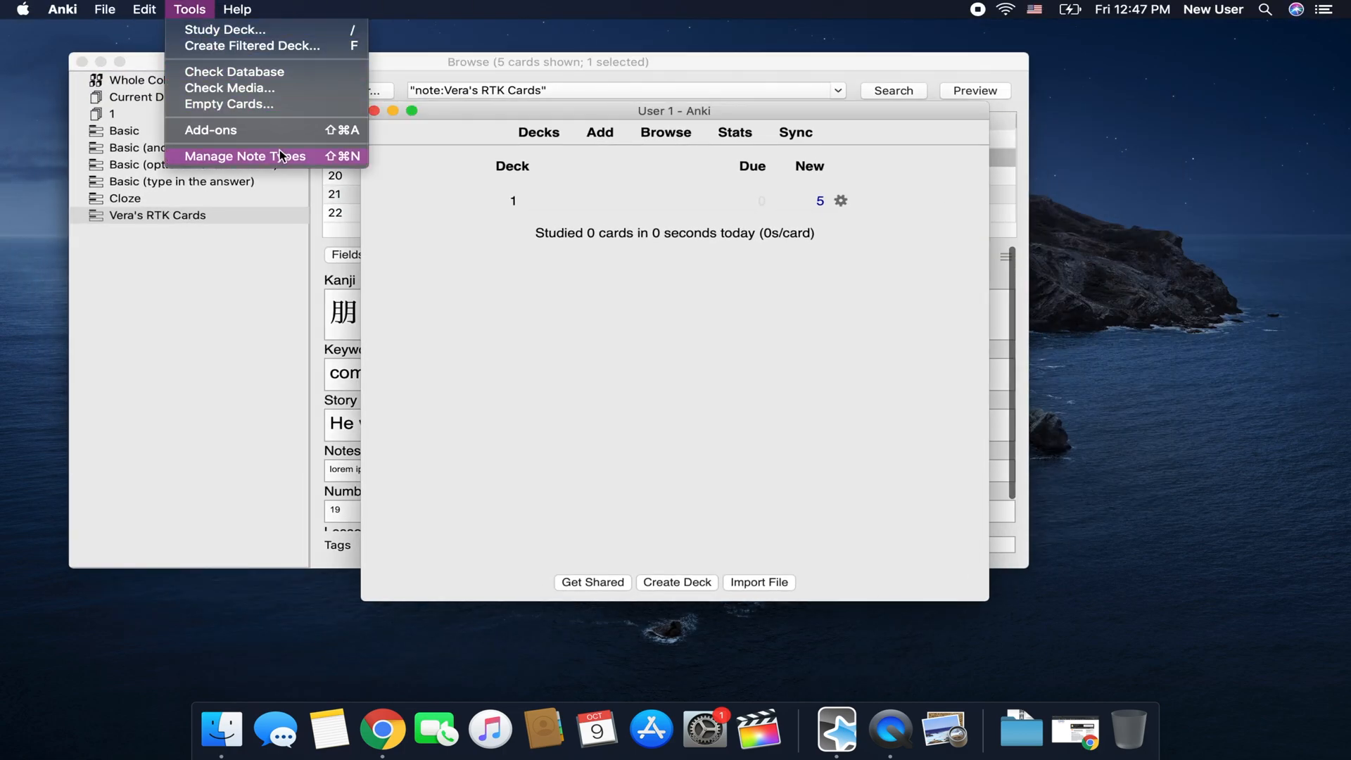
pyautogui.click(244, 156)
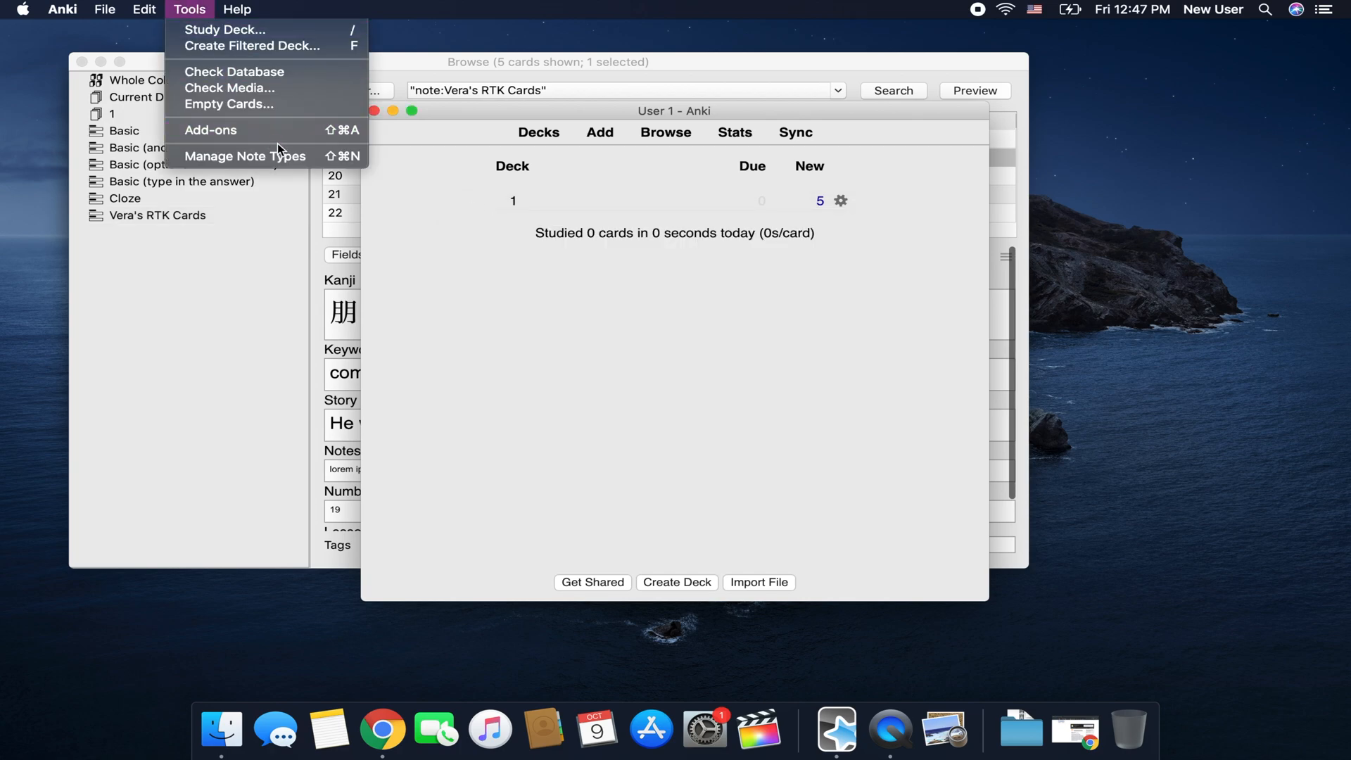
pyautogui.click(244, 156)
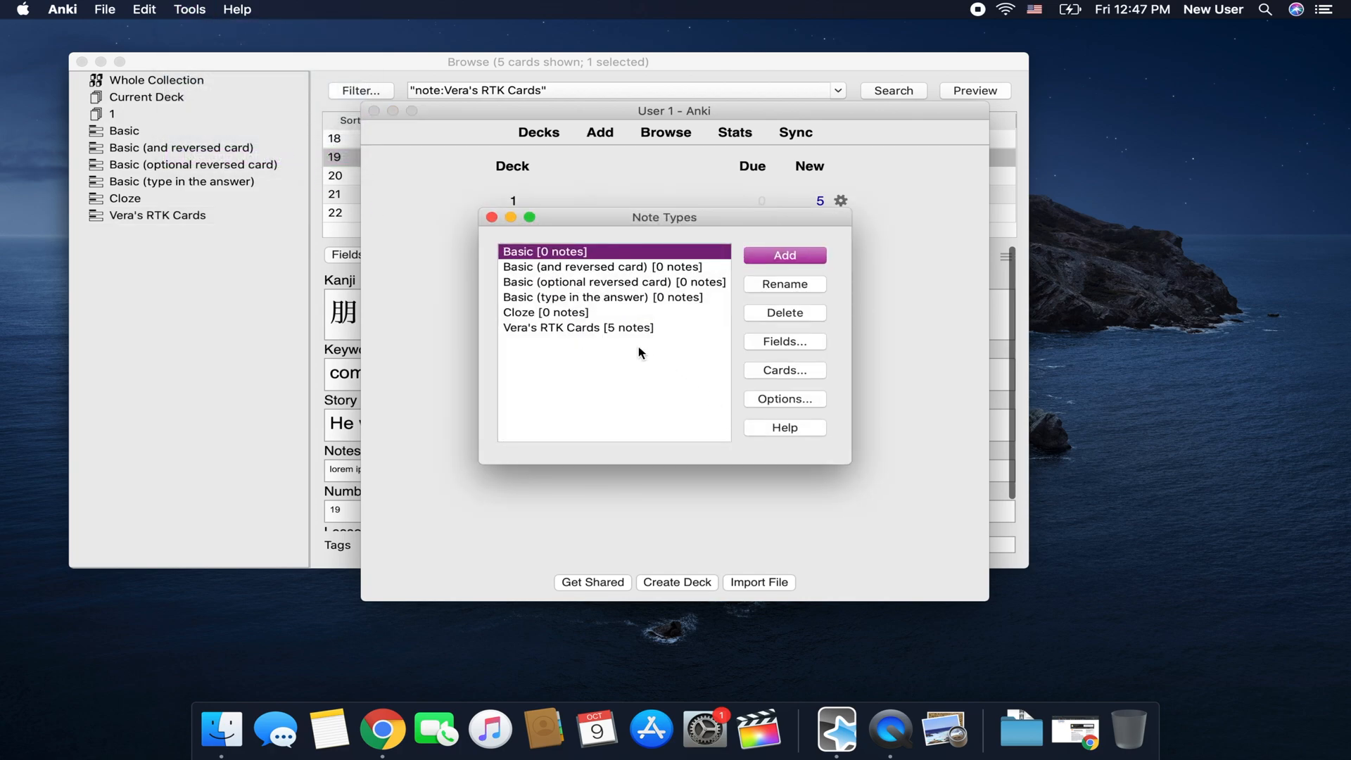
pyautogui.click(577, 327)
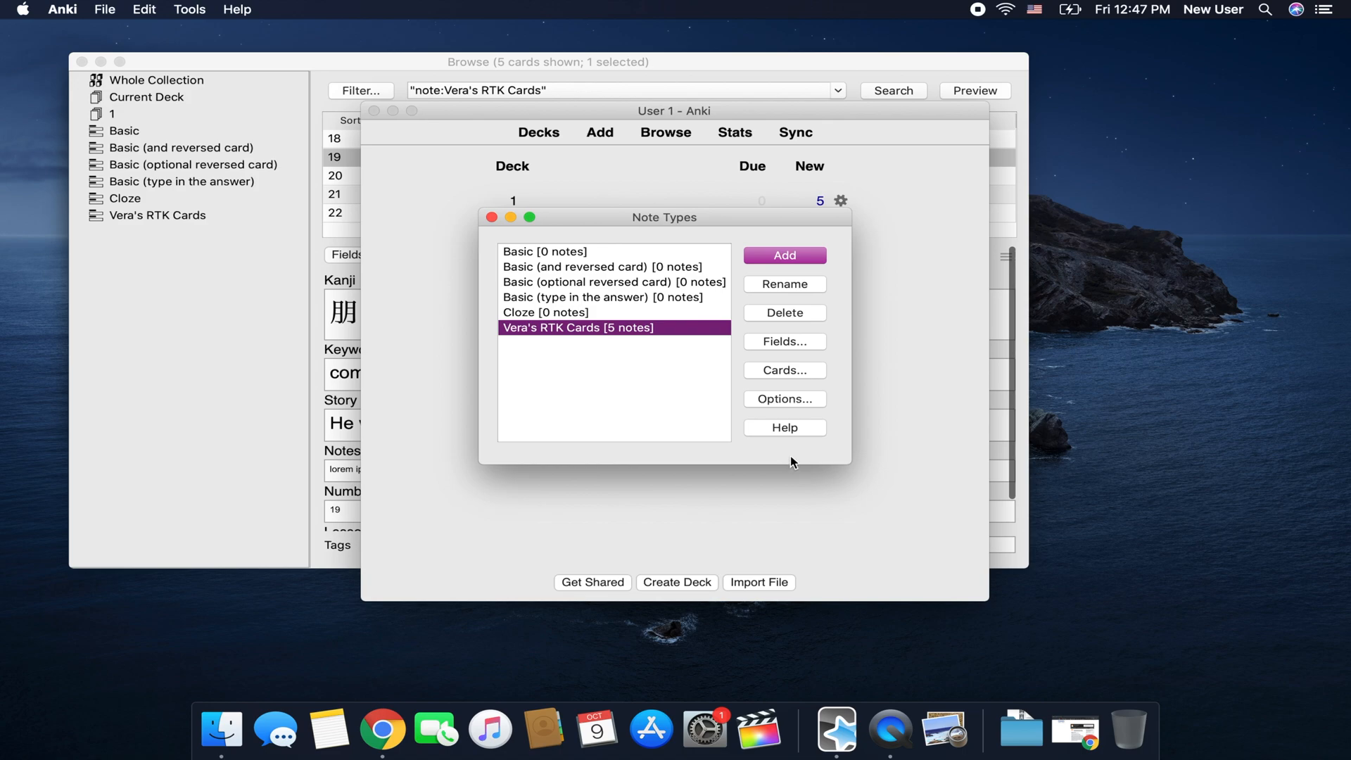
pyautogui.click(783, 341)
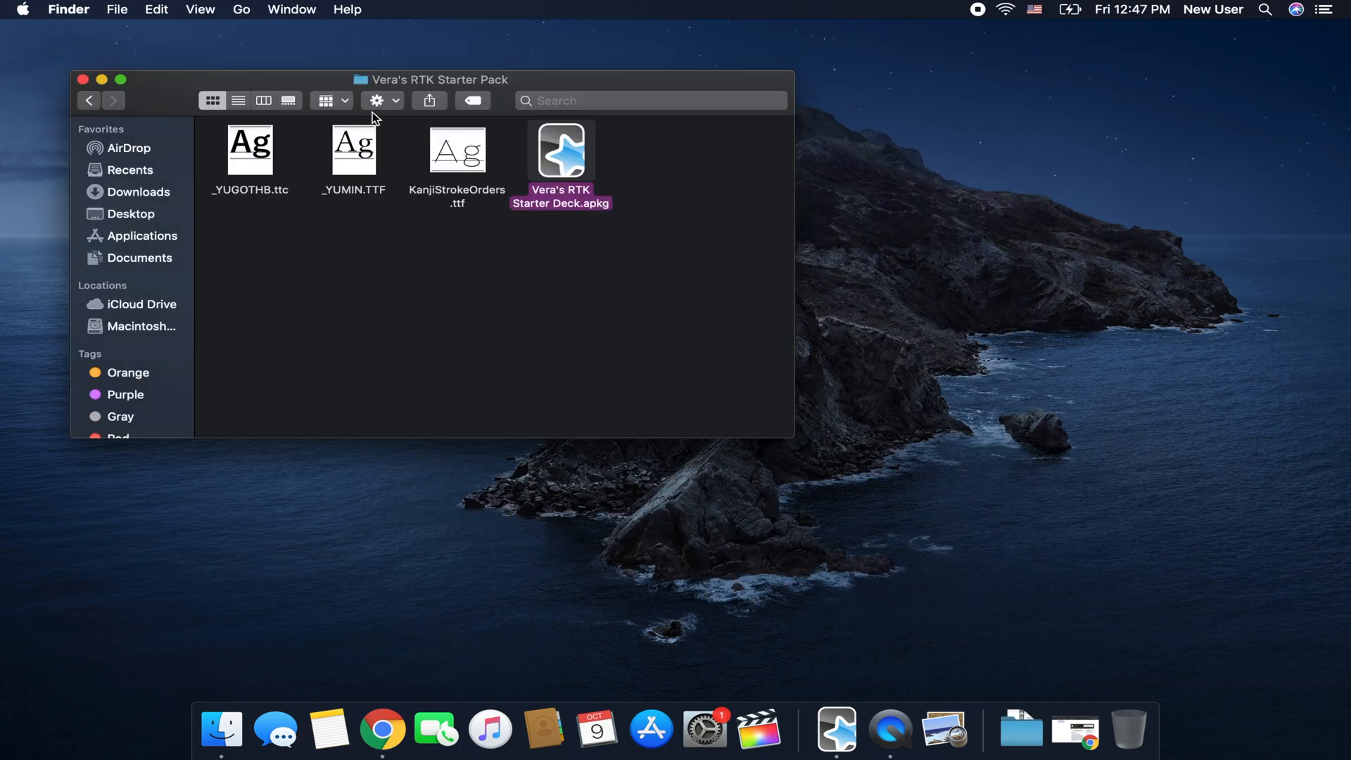
pyautogui.moveTo(518, 235)
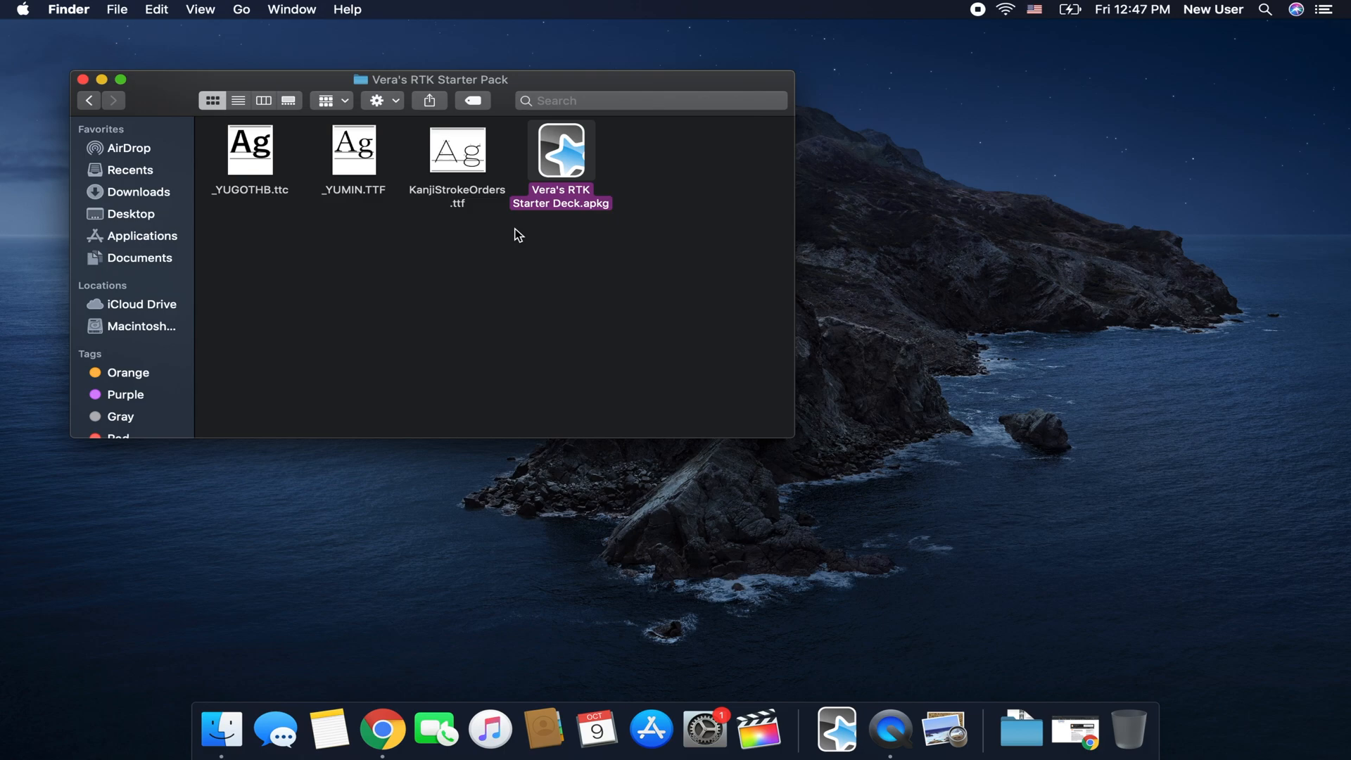
pyautogui.moveTo(1026, 38)
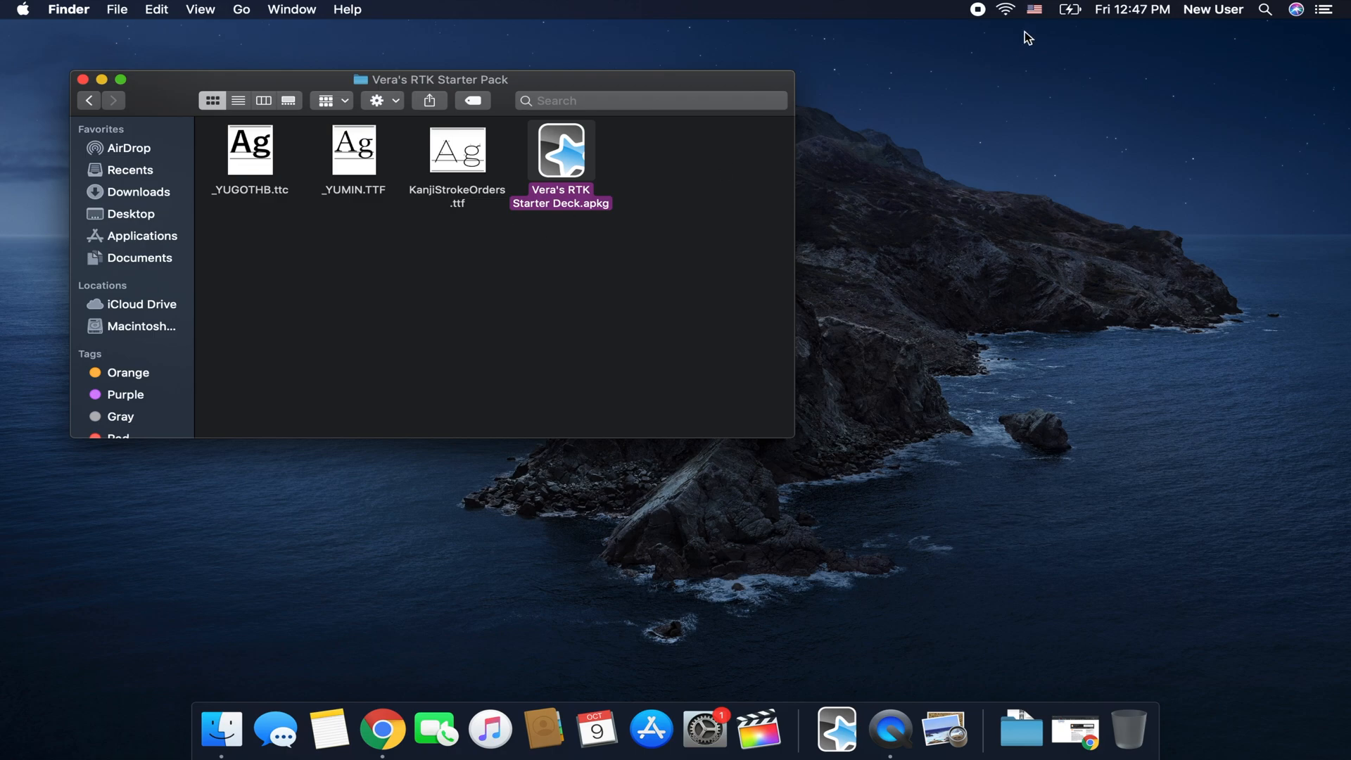